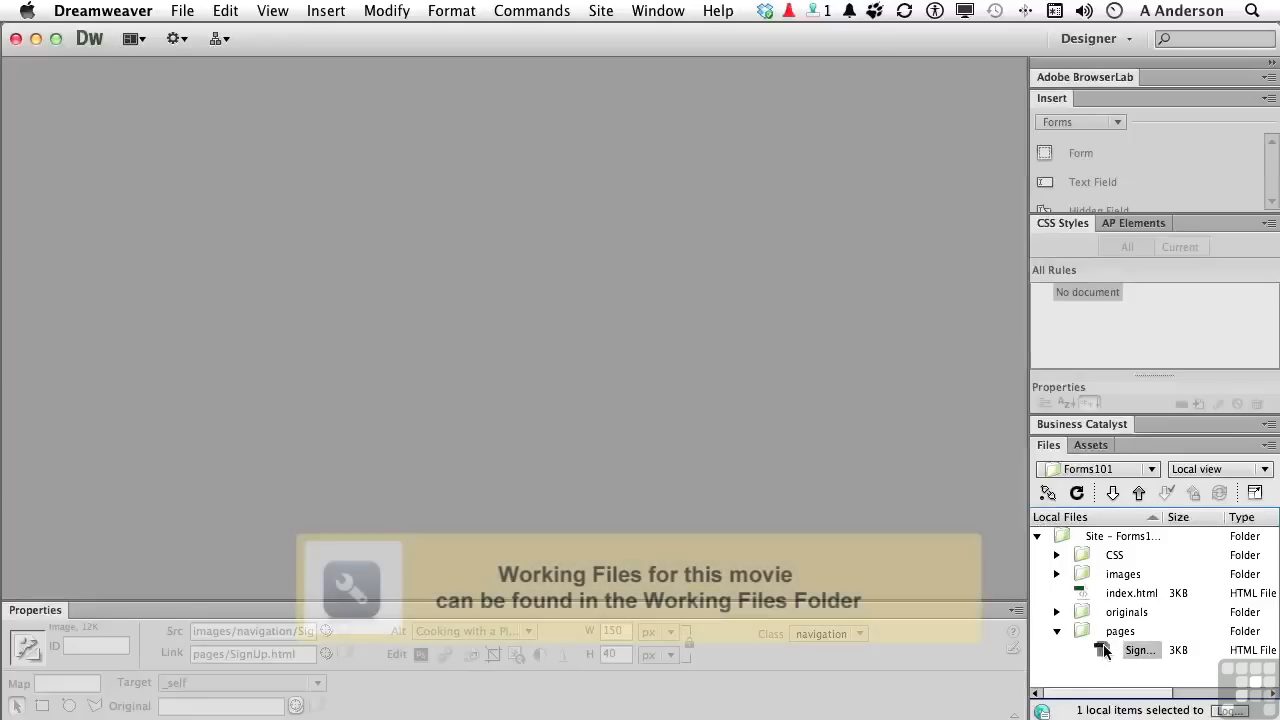
# - Open SignUp.html from the Forms101 site in the Files panel
pyautogui.doubleClick(1140, 649)
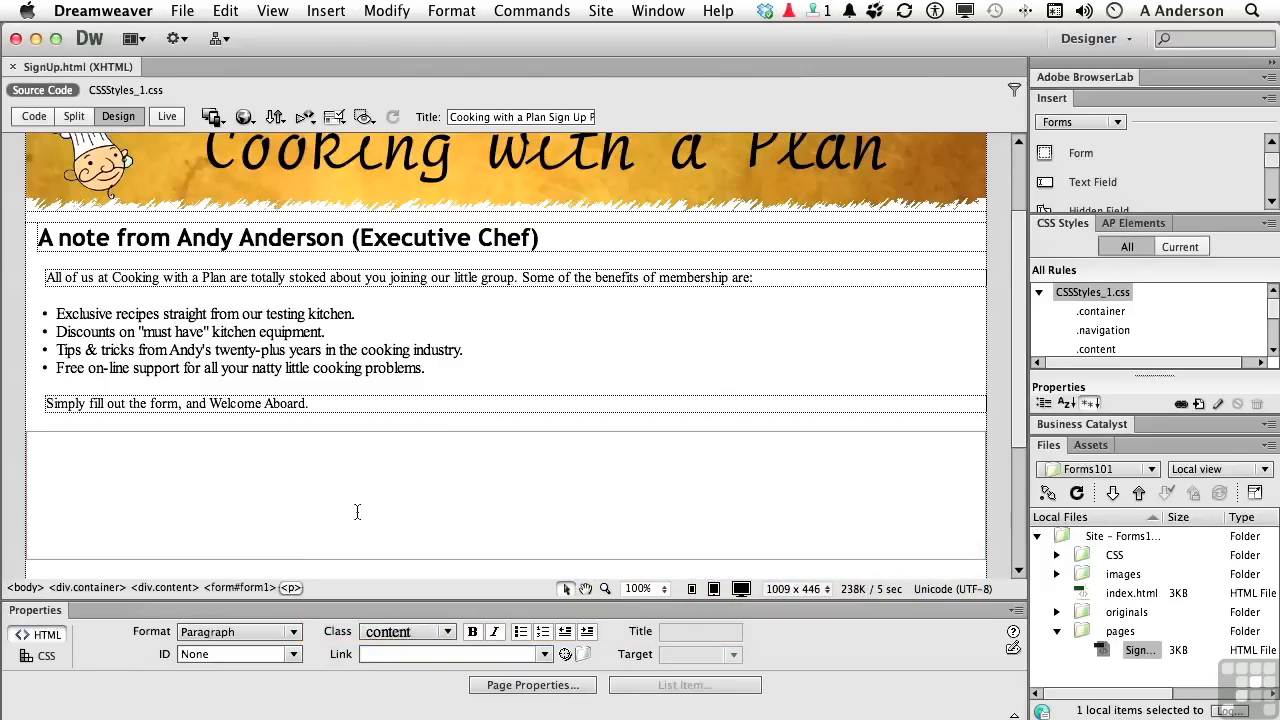
pyautogui.moveTo(311, 433)
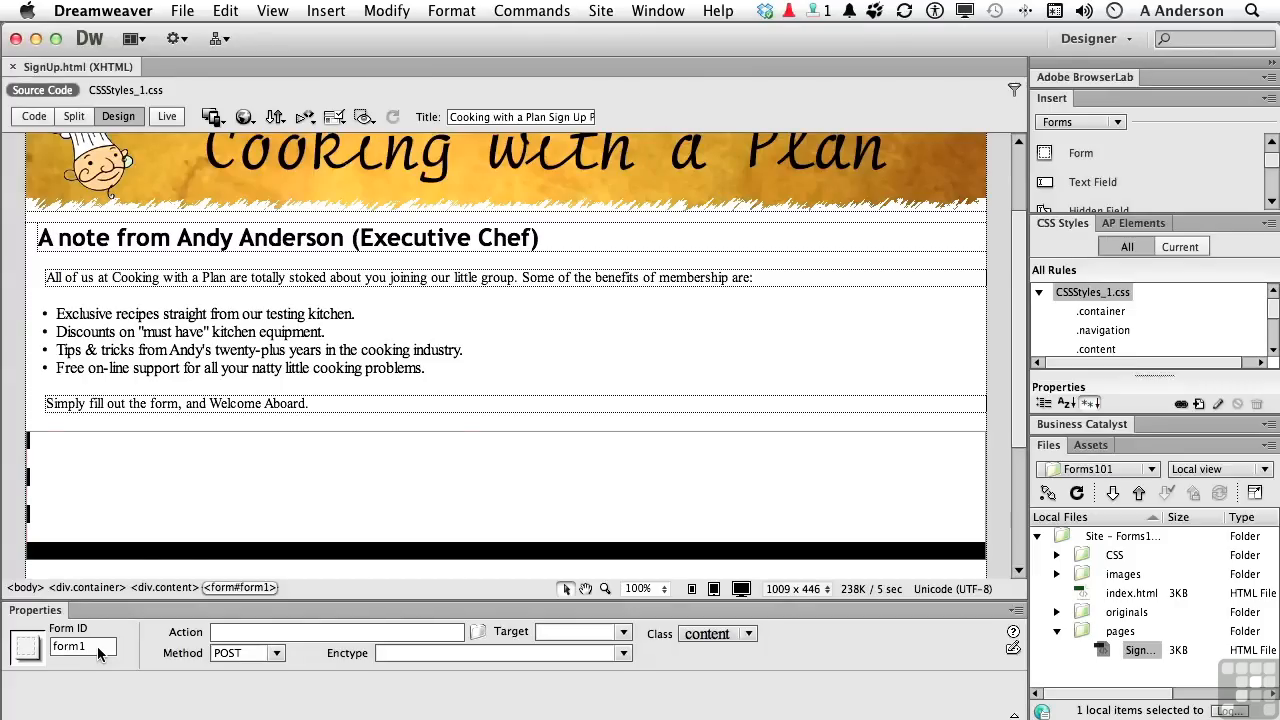
# - Rename the form ID from form1 to Signupform in the Property inspector
pyautogui.doubleClick(70, 646)
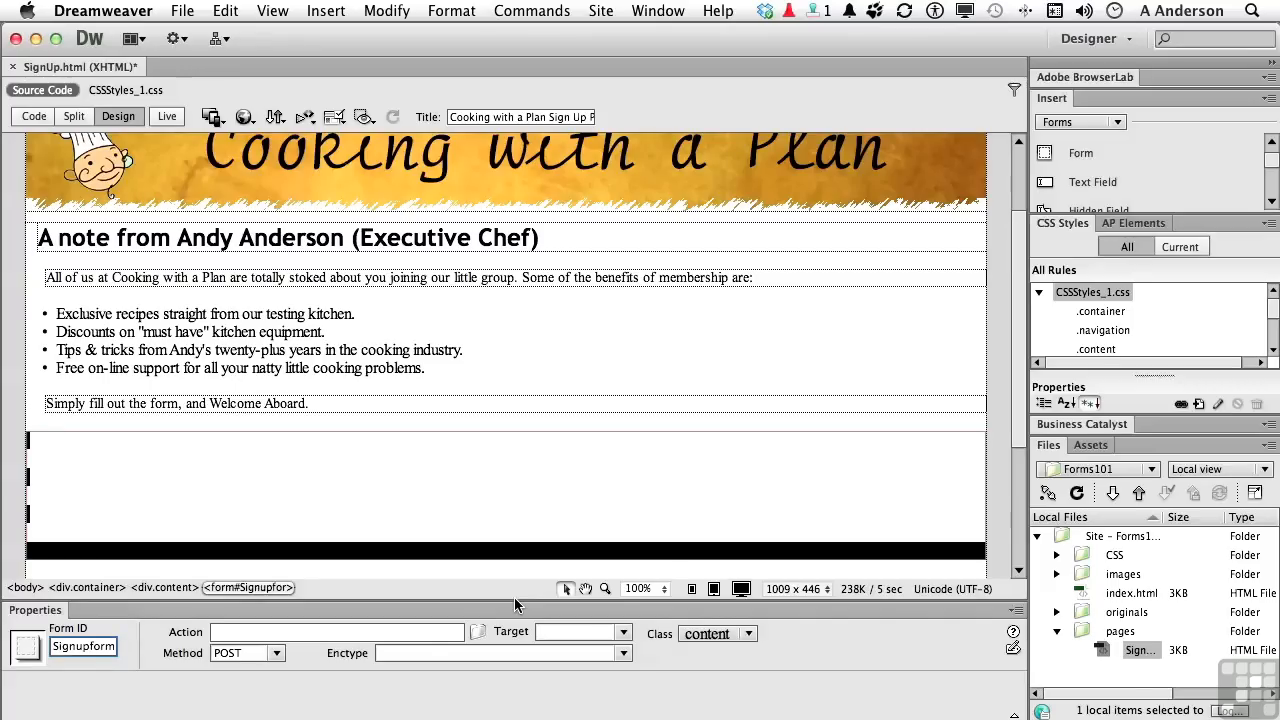
pyautogui.moveTo(248, 652)
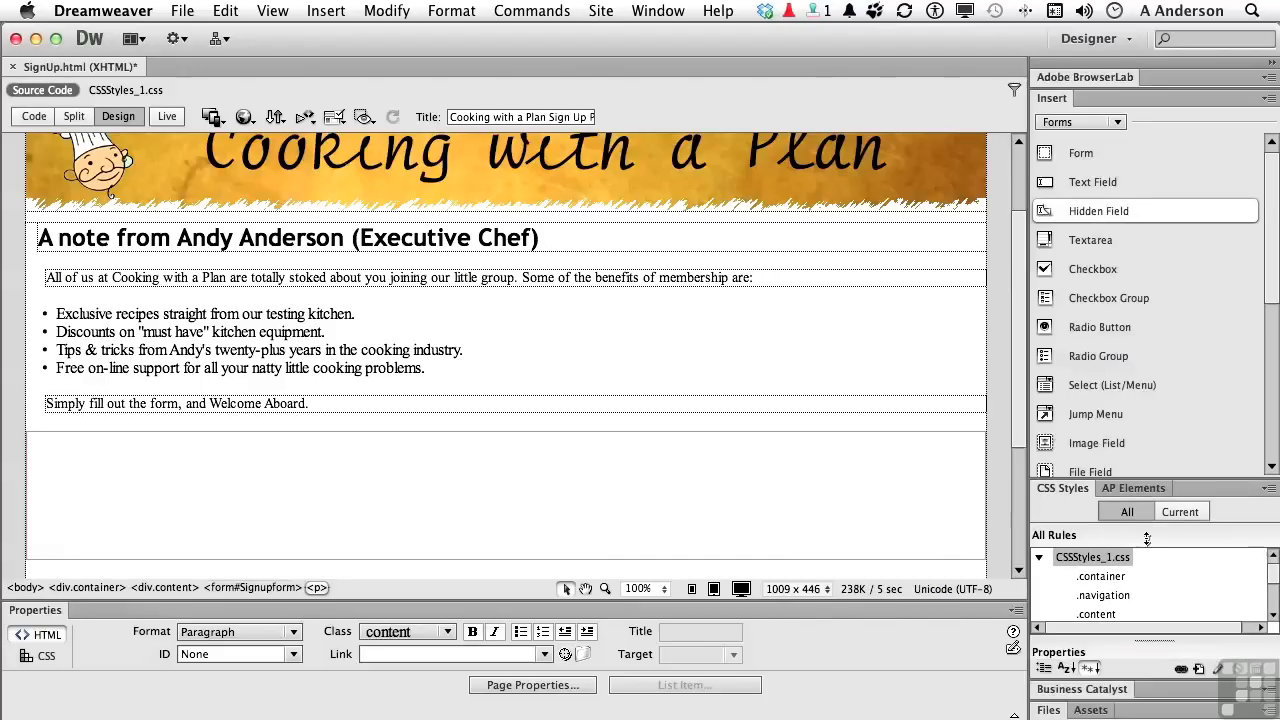
pyautogui.moveTo(1093, 182)
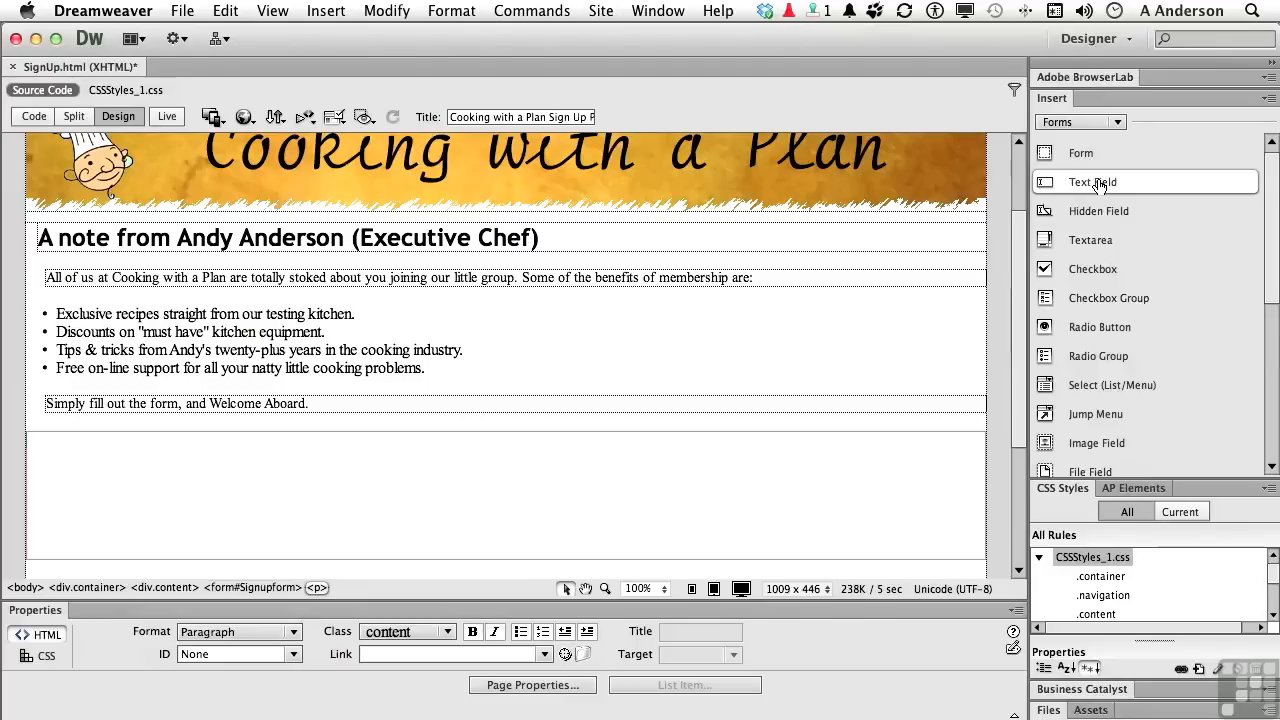
# - Start inserting a Text Field from the Insert panel's Forms category
pyautogui.click(1092, 182)
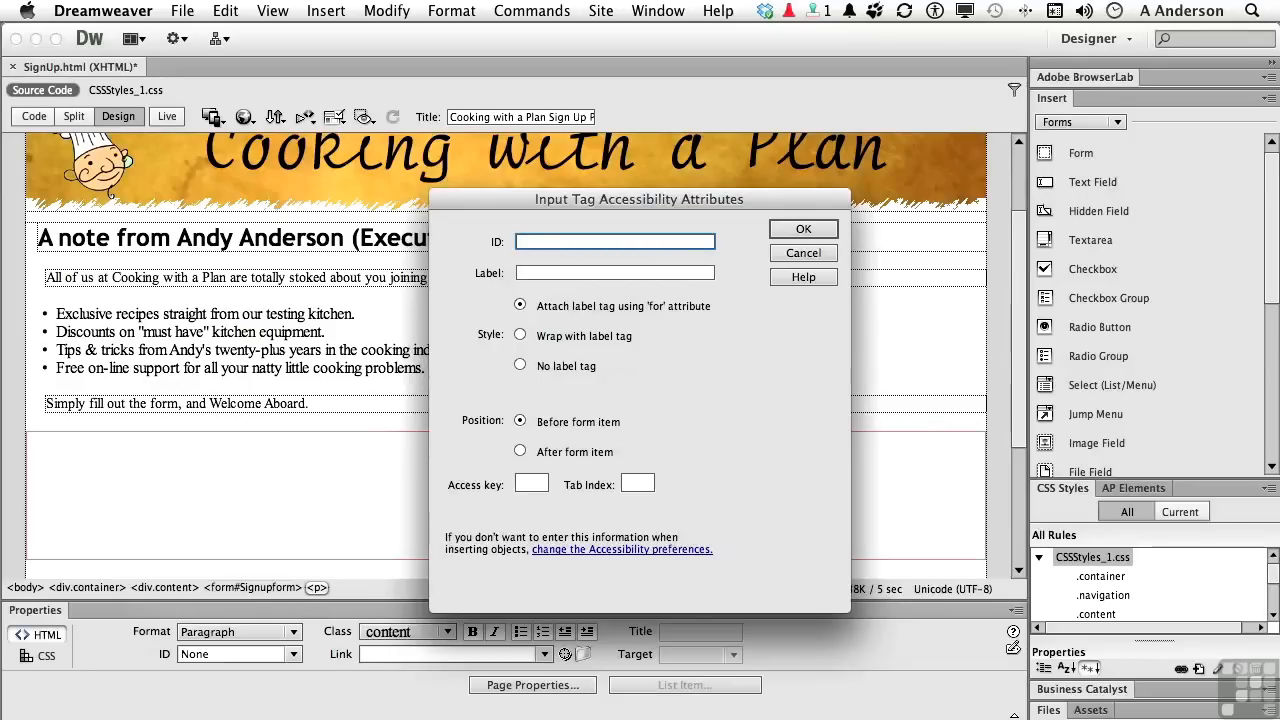
# - Give the text field ID 'name' and label 'Name:' placed before the field
pyautogui.write('name')
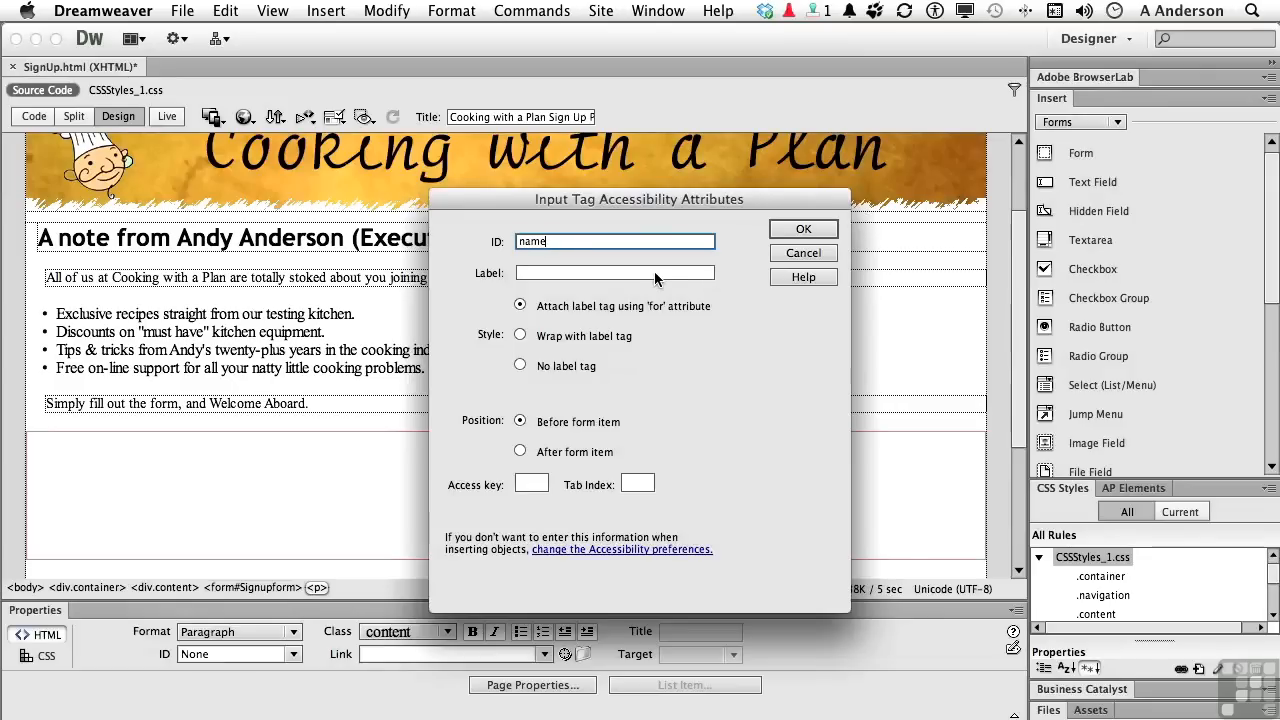
pyautogui.click(614, 272)
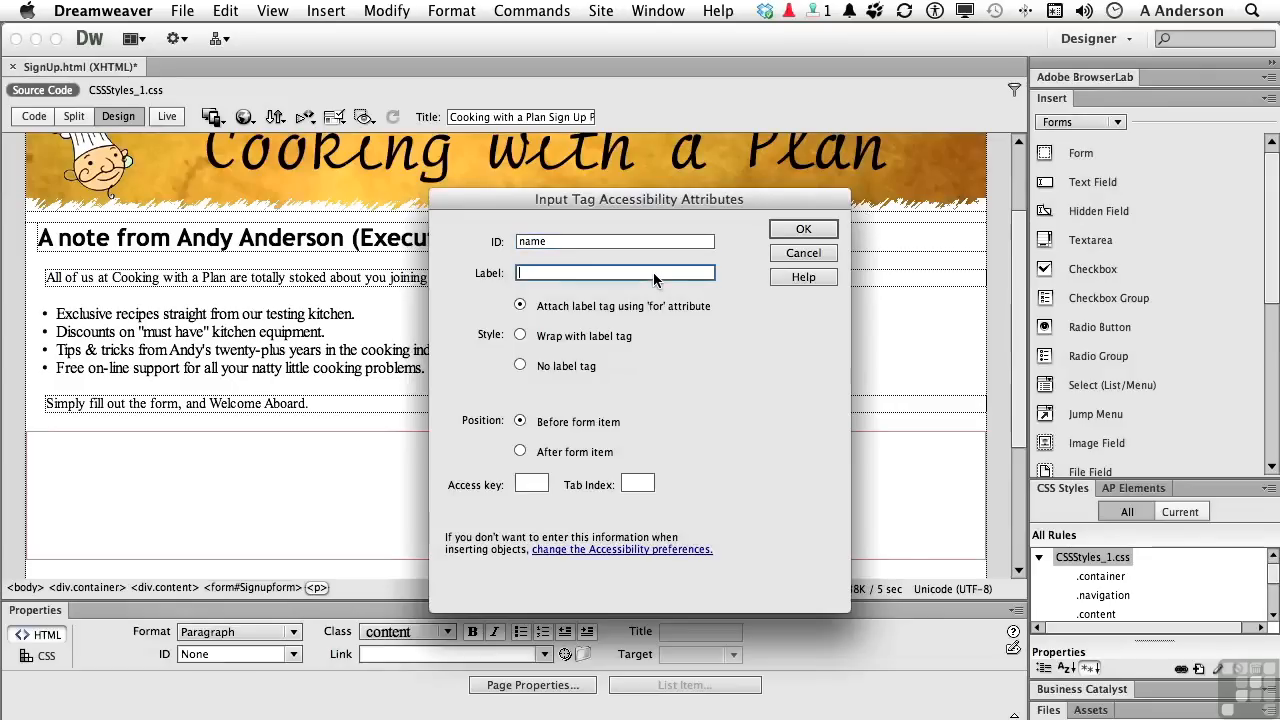
pyautogui.write('N')
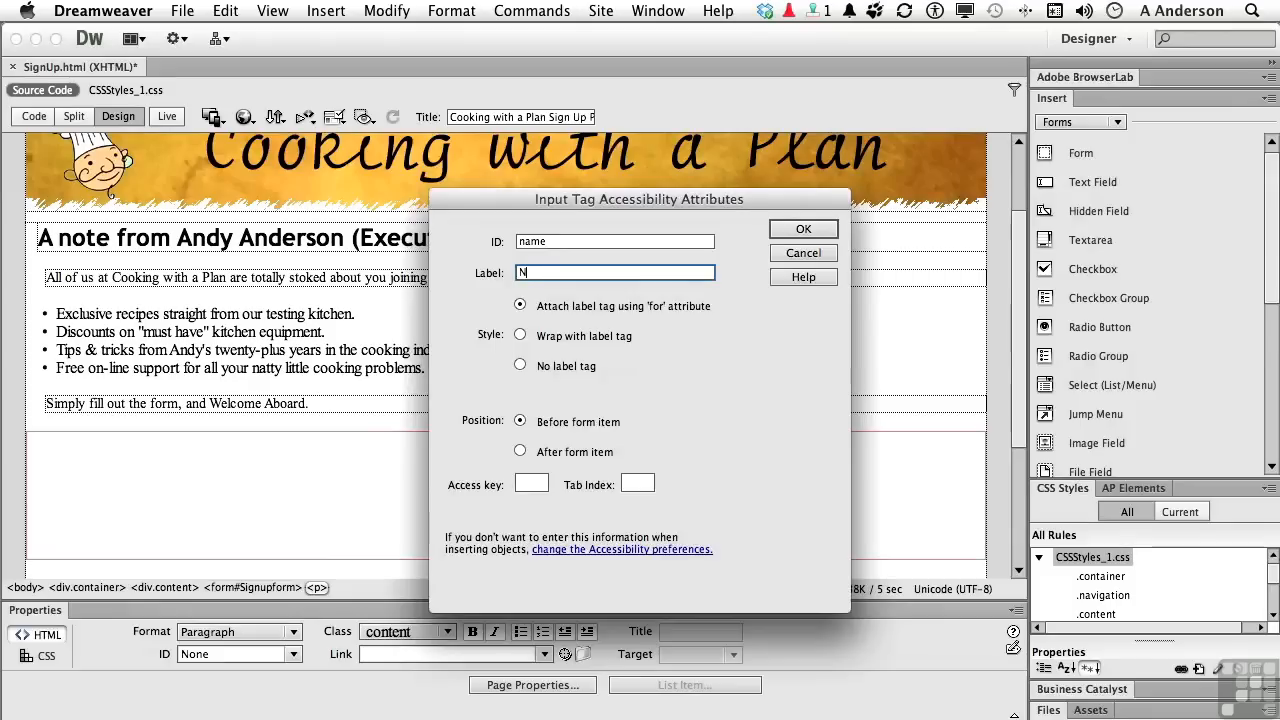
pyautogui.write('ame:')
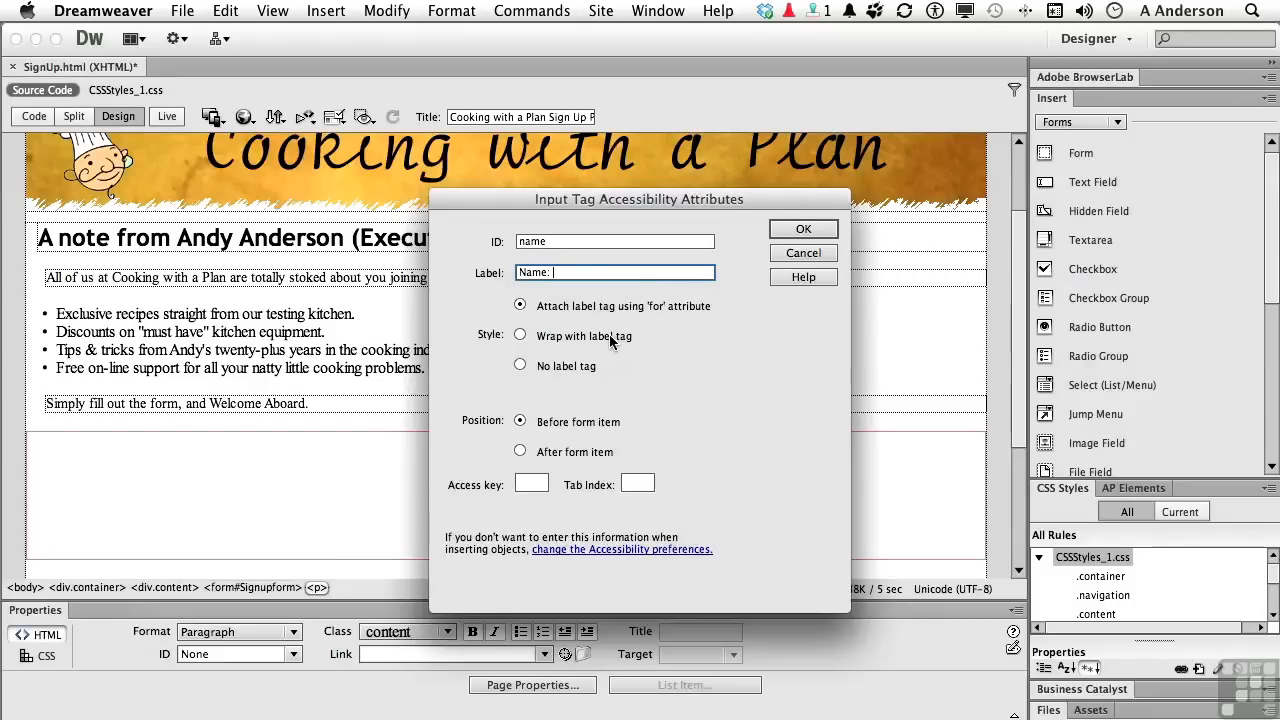
pyautogui.moveTo(687, 318)
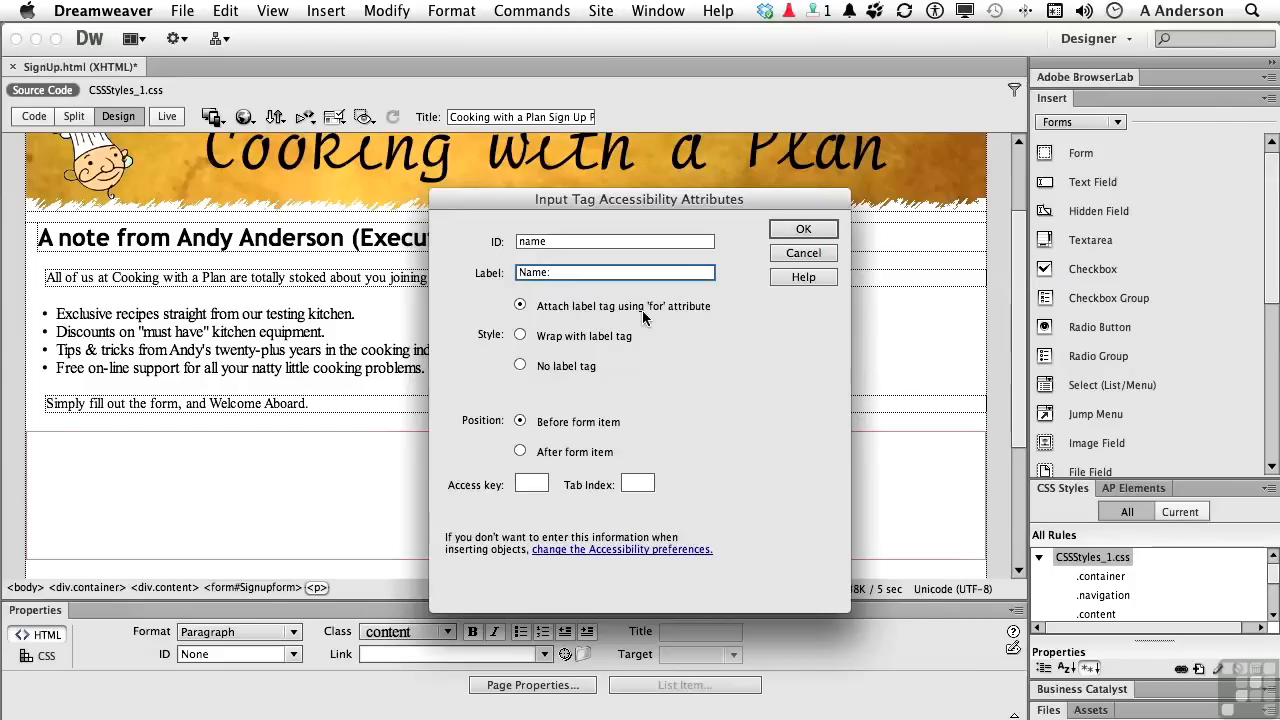
pyautogui.moveTo(565, 463)
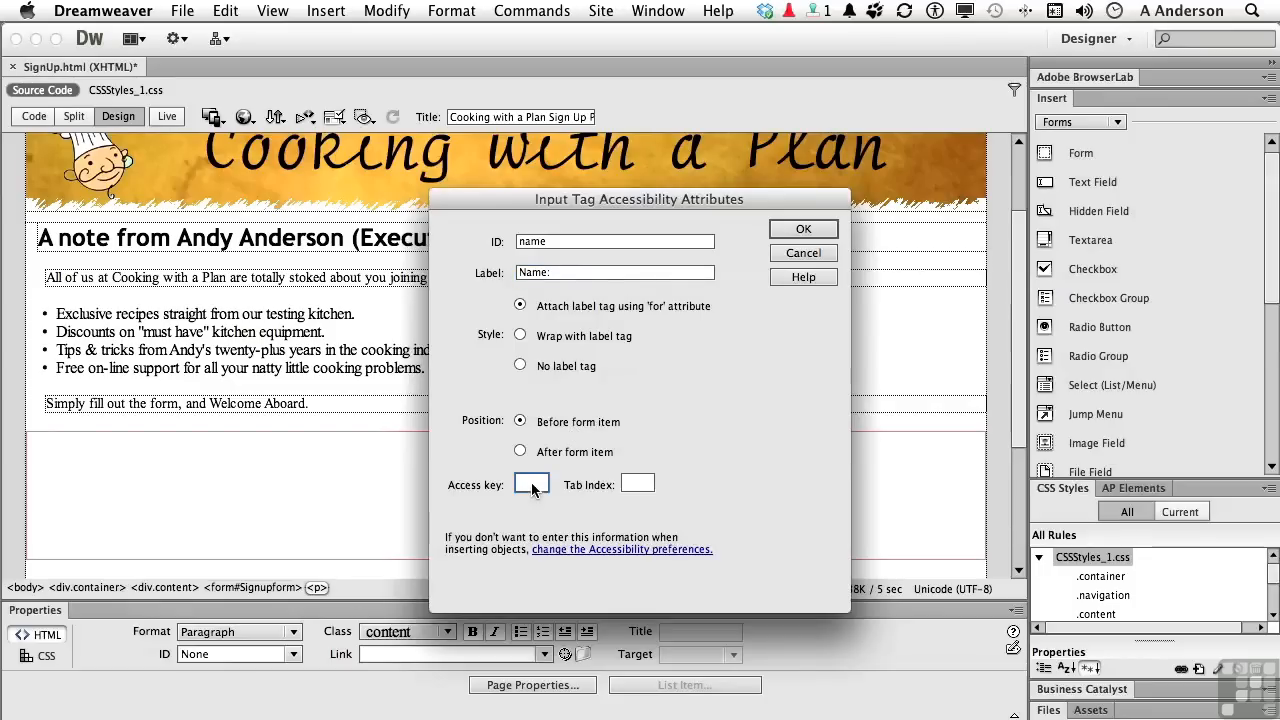
pyautogui.write('g')
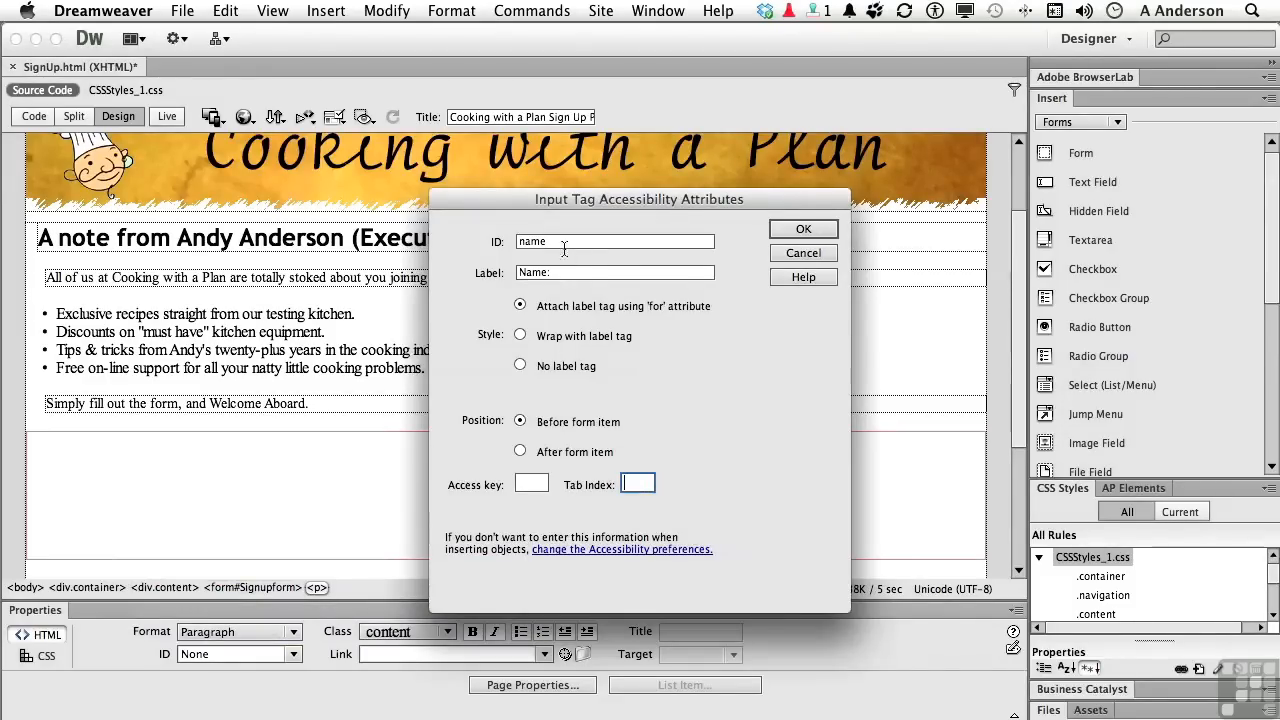
pyautogui.moveTo(743, 463)
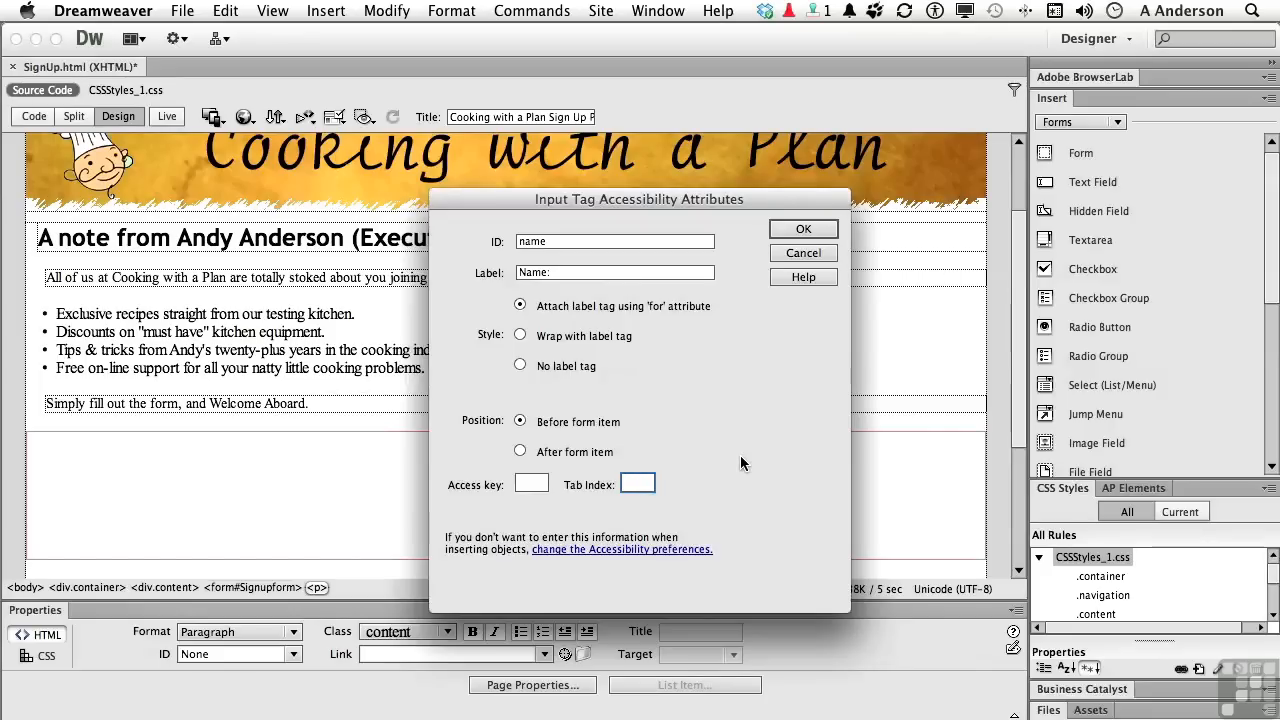
pyautogui.moveTo(207, 541)
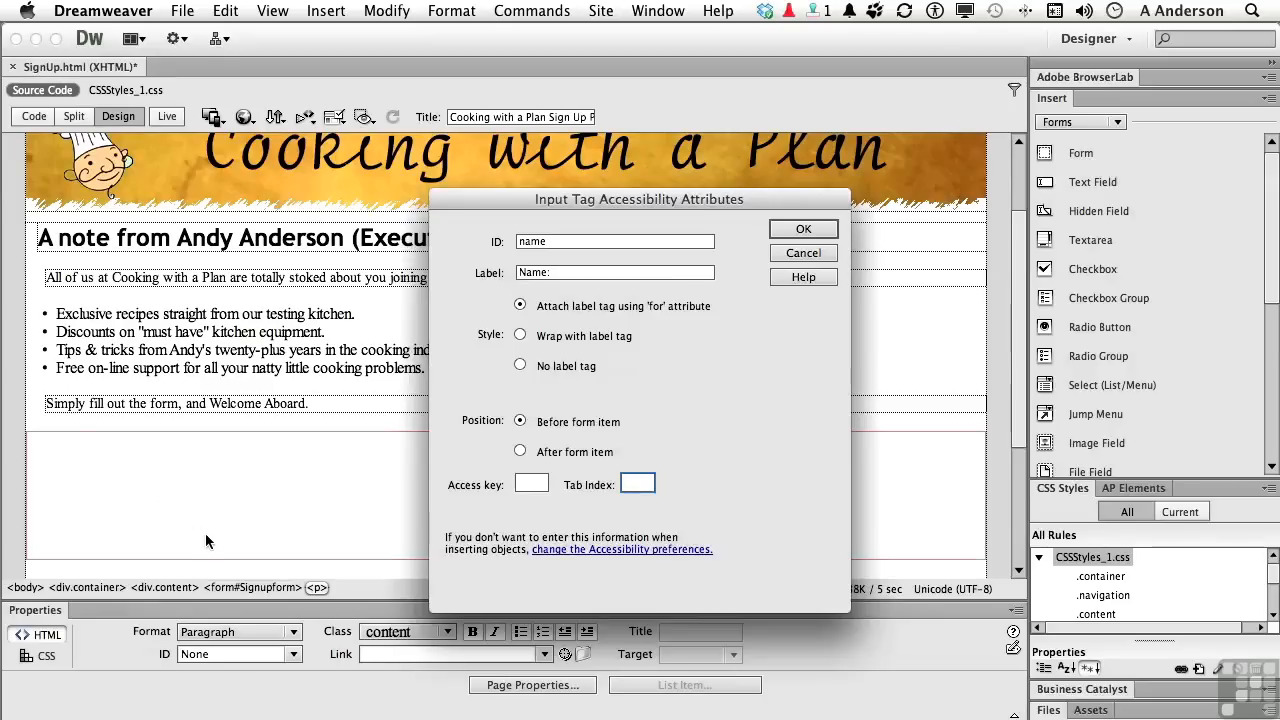
pyautogui.moveTo(640, 305)
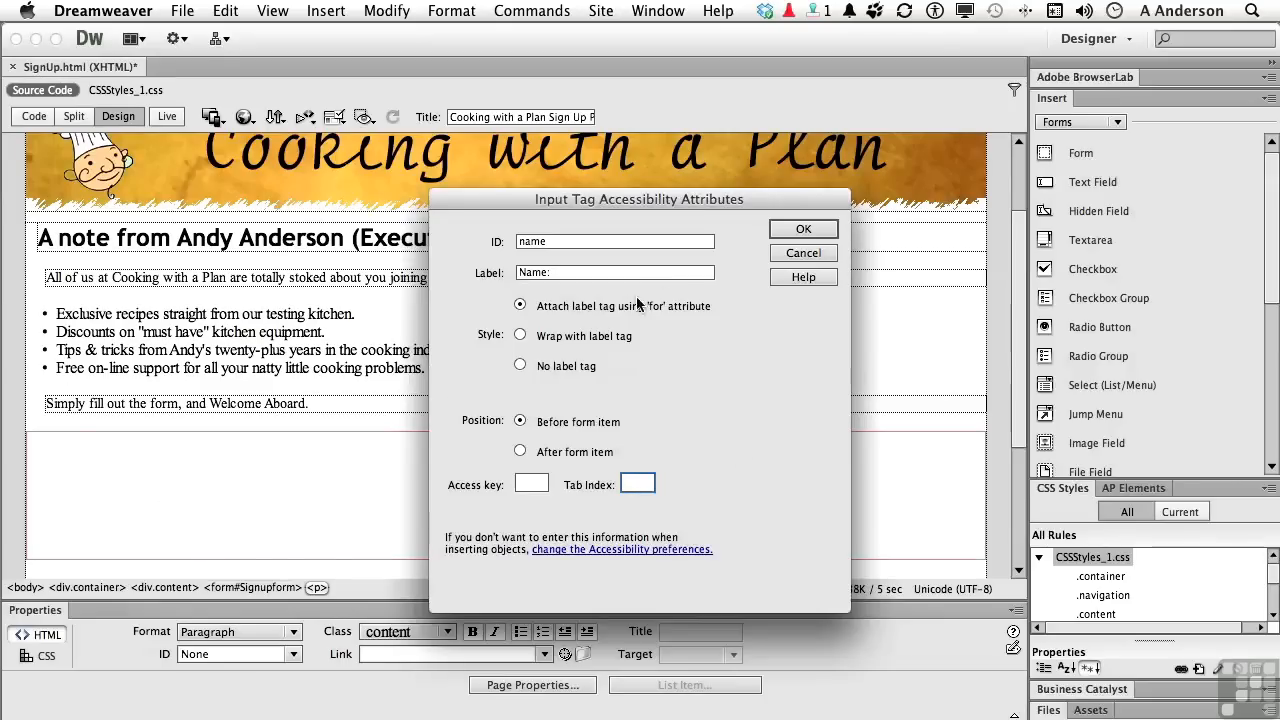
pyautogui.click(803, 228)
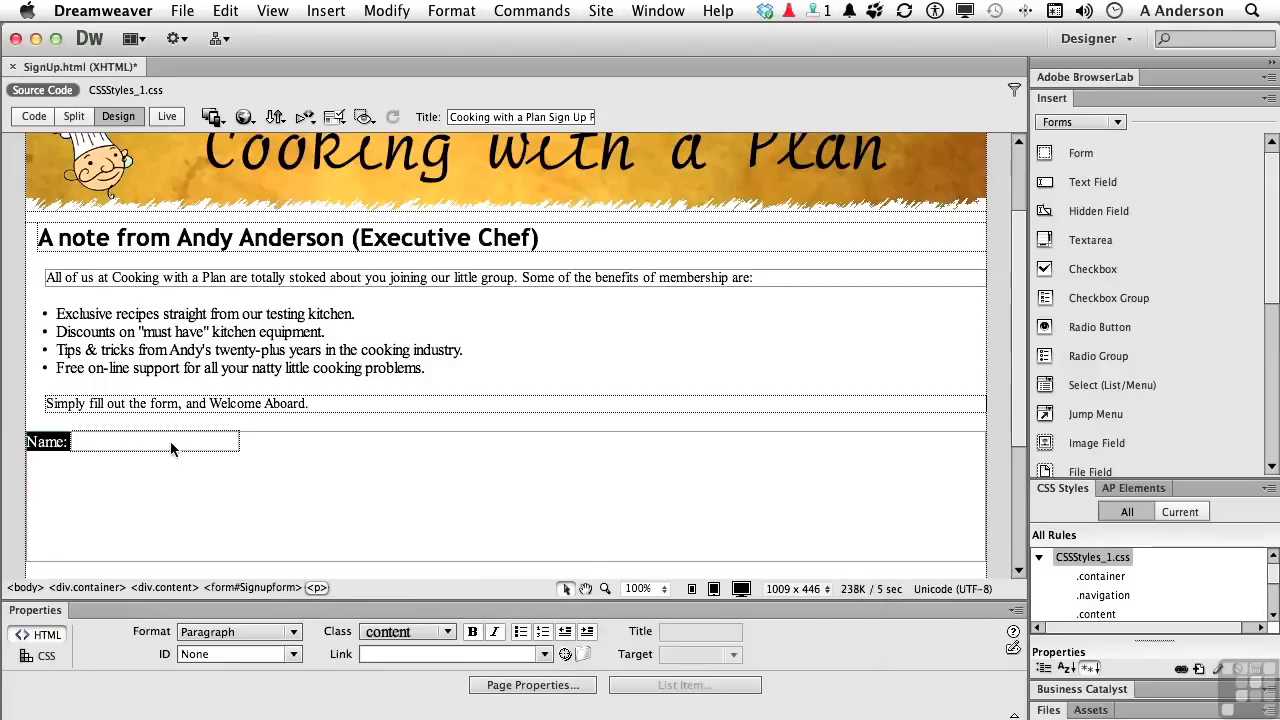
# - Set the Name field's Char width to 40 and Init val to 'Enter Name Here...'
pyautogui.click(154, 441)
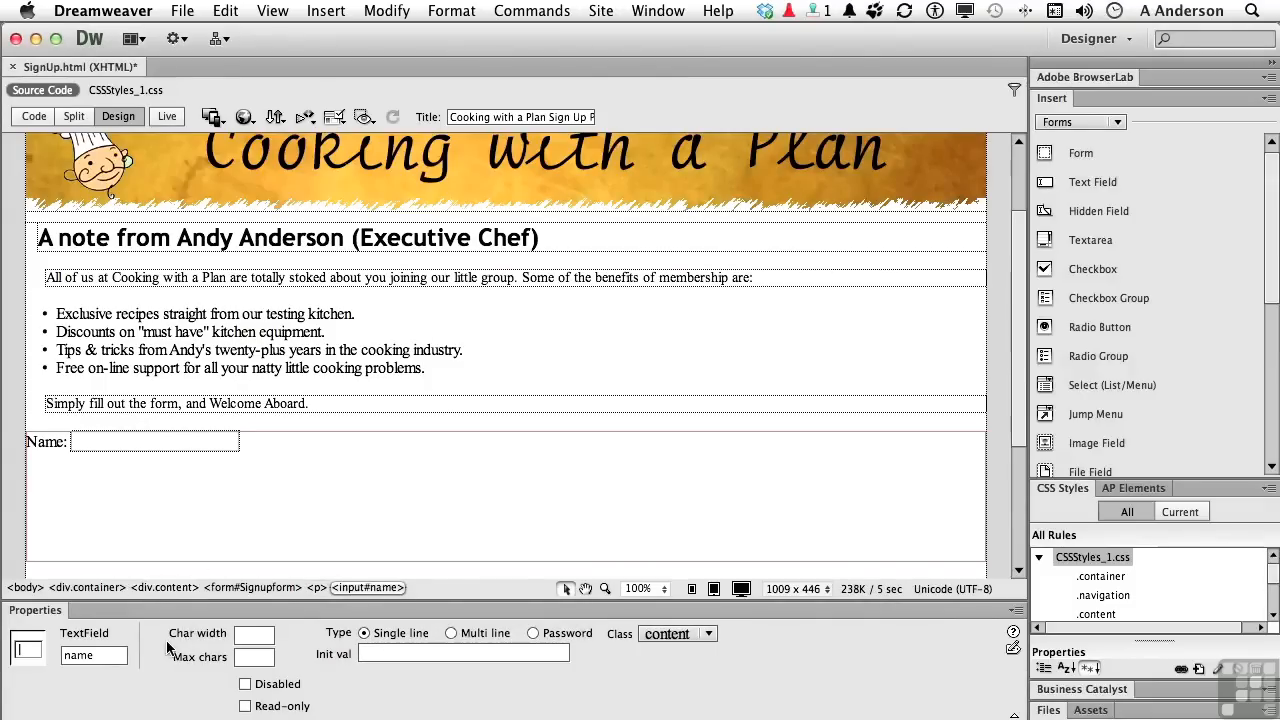
pyautogui.moveTo(252, 638)
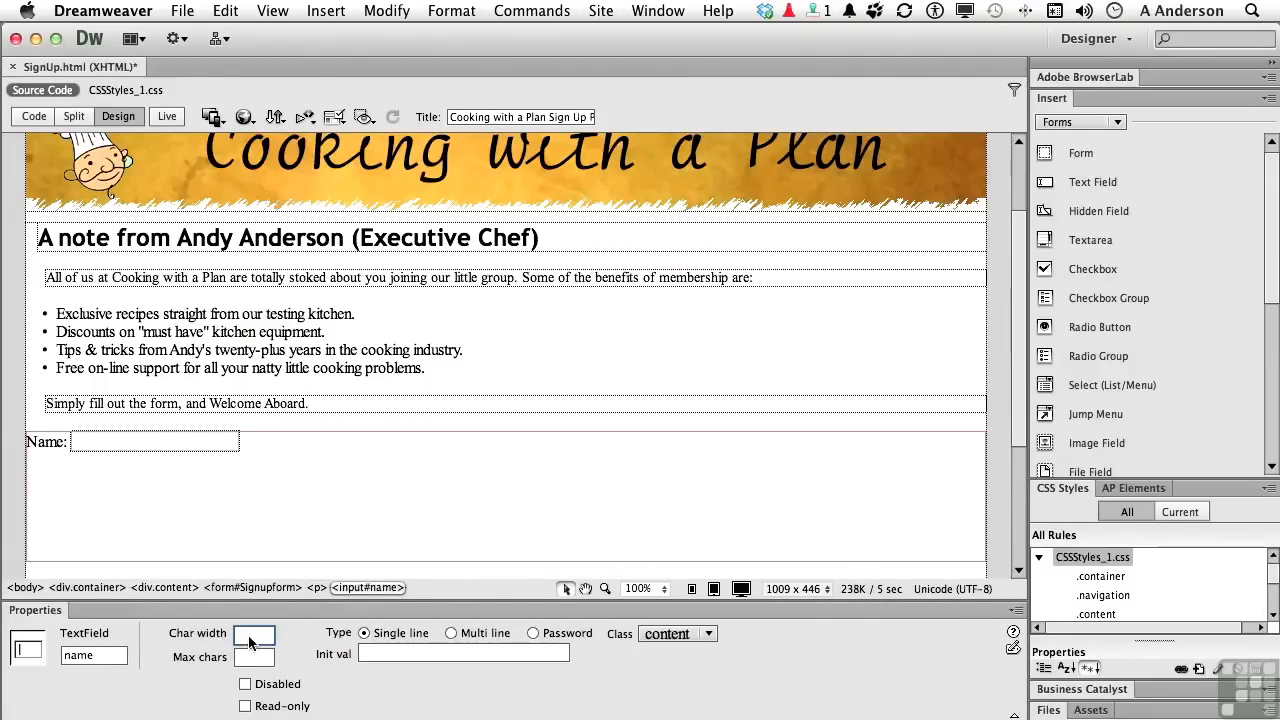
pyautogui.write('40')
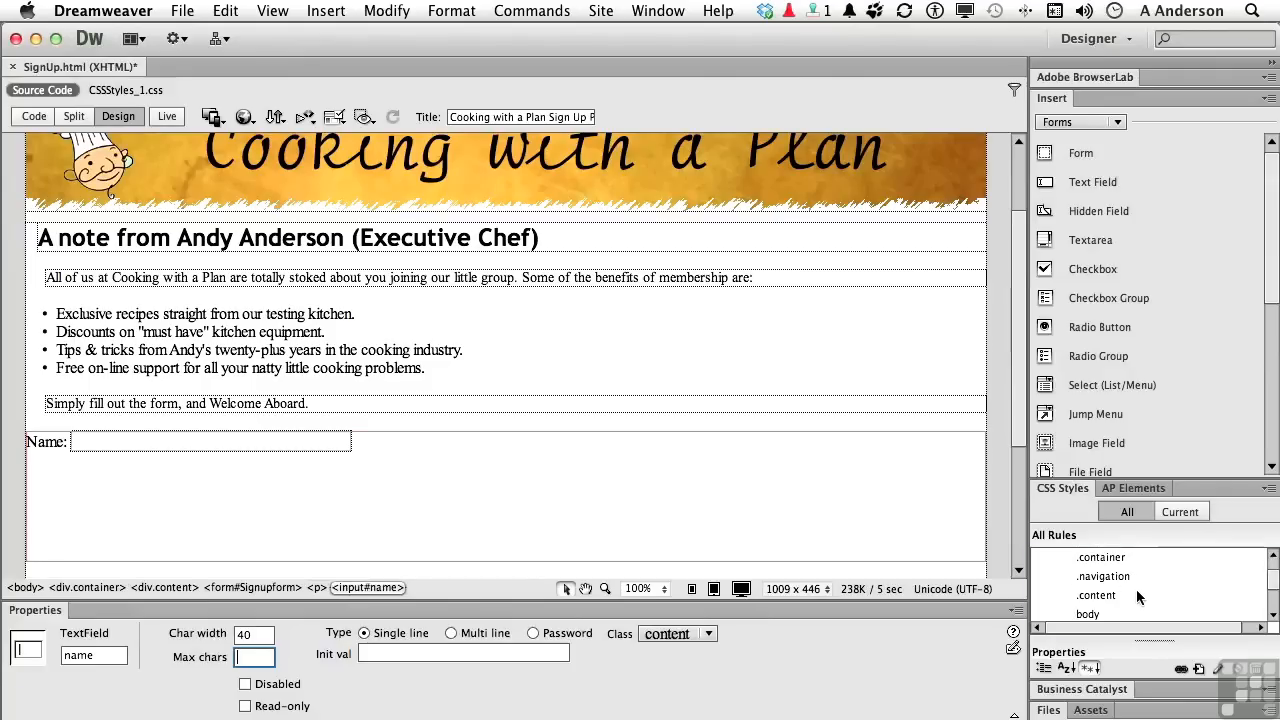
pyautogui.click(1095, 613)
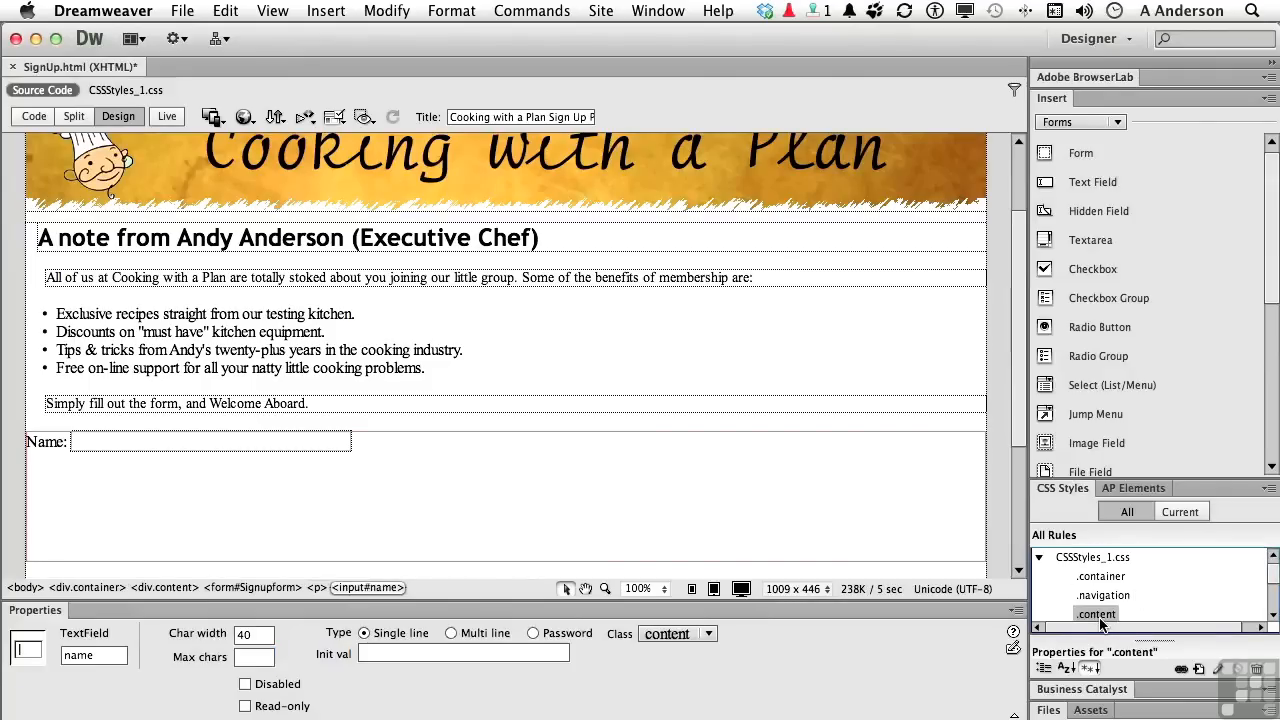
pyautogui.moveTo(323, 703)
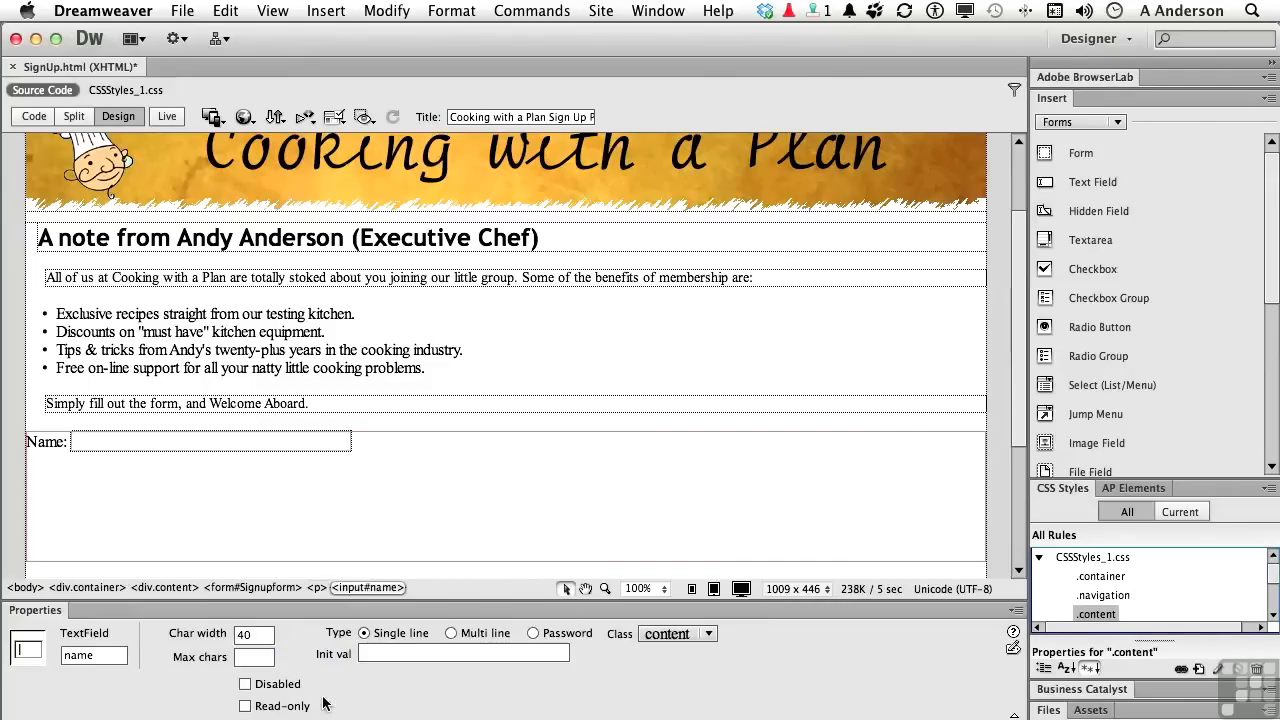
pyautogui.moveTo(277, 683)
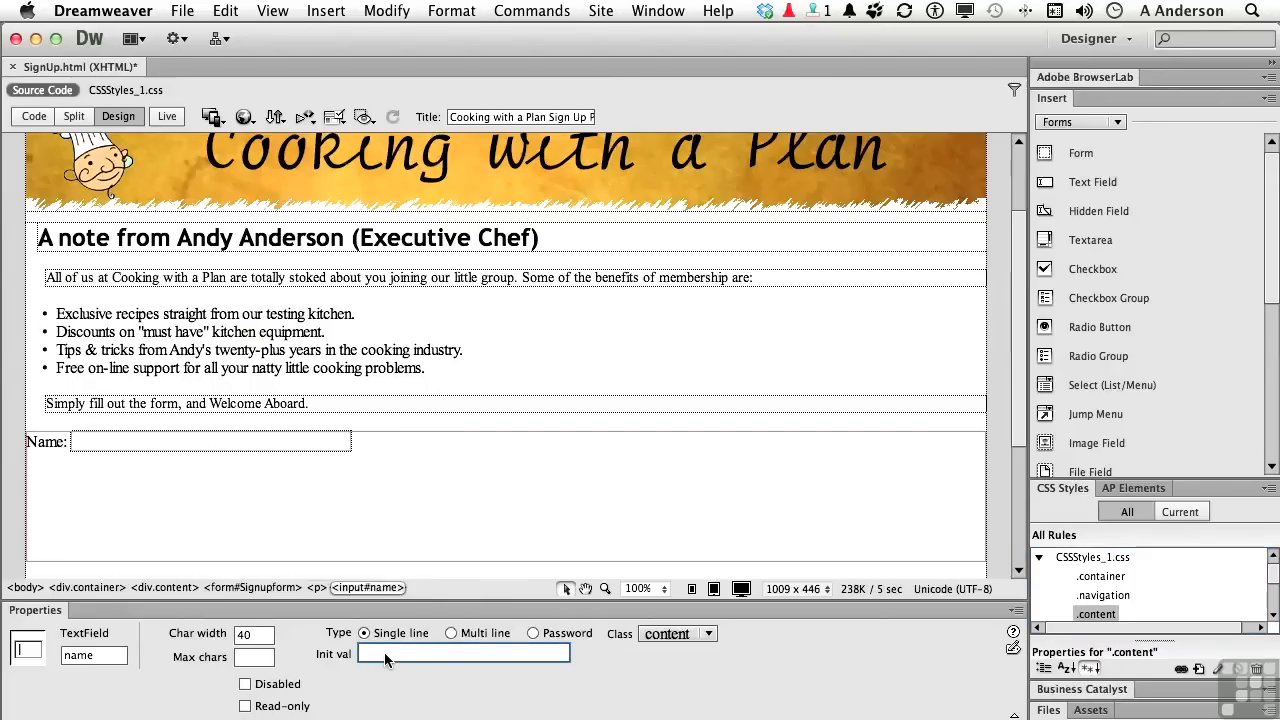
pyautogui.write('Enter Name H')
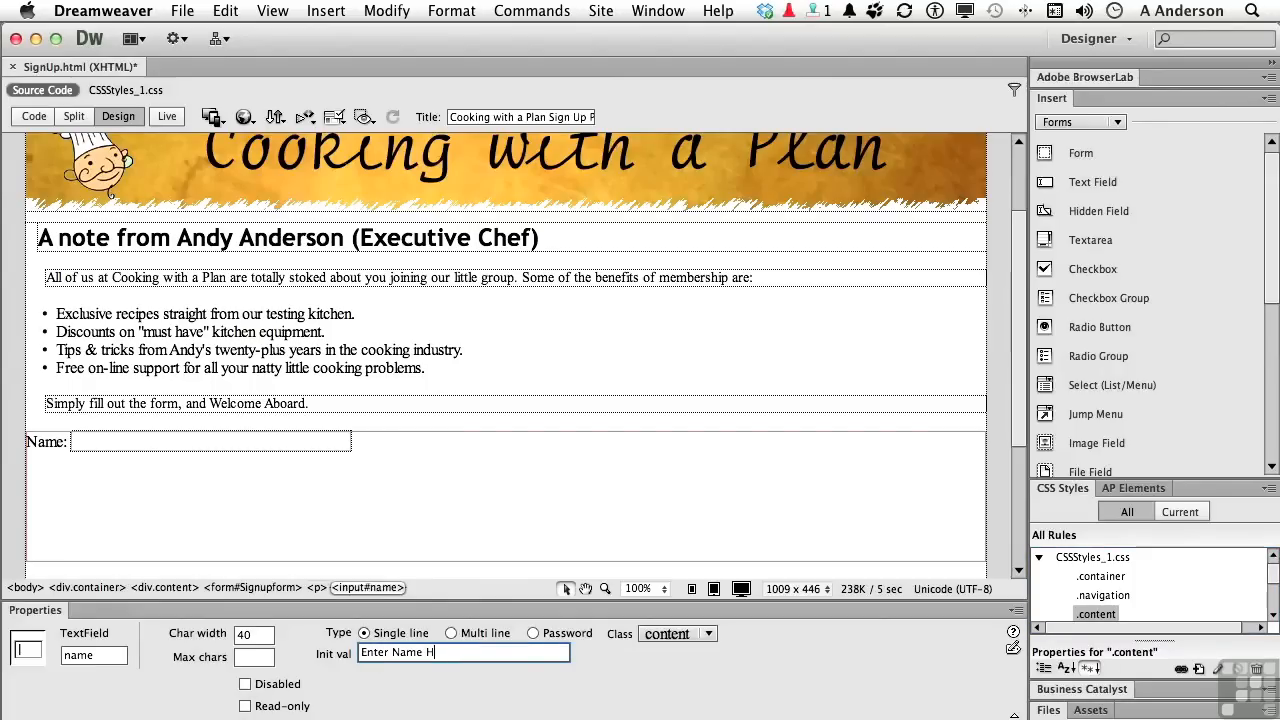
pyautogui.write('ere...')
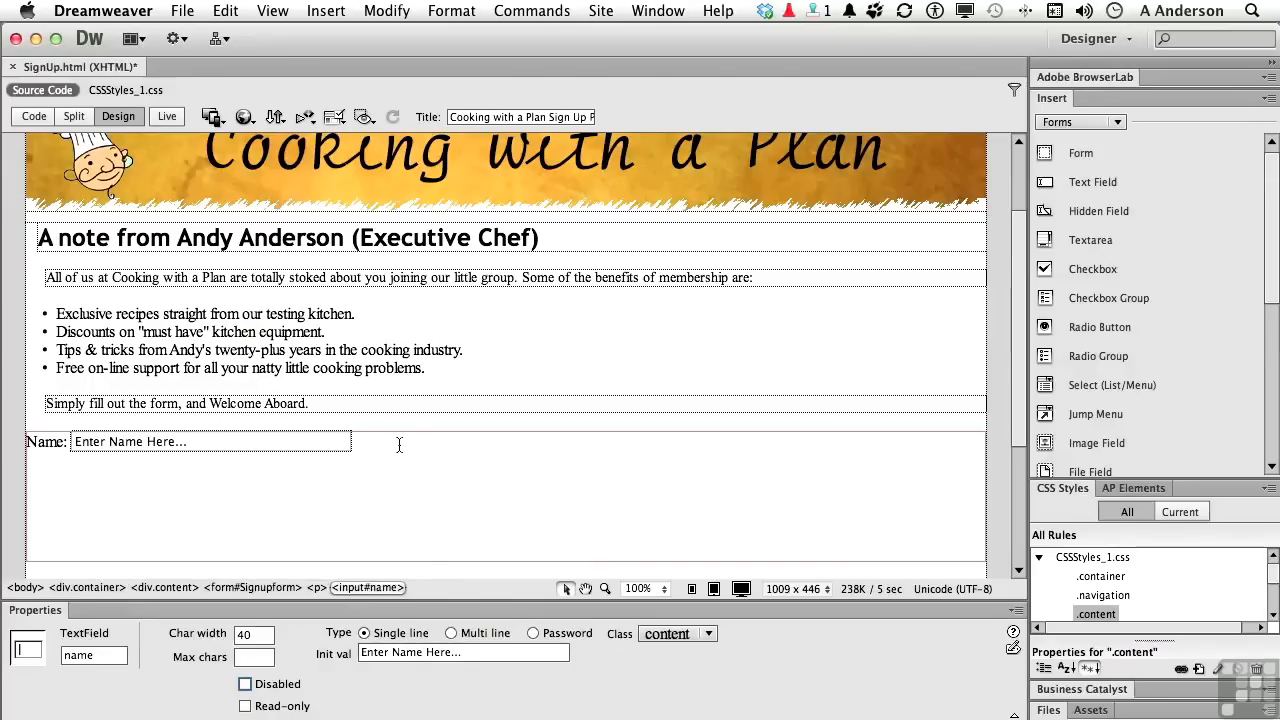
pyautogui.click(263, 488)
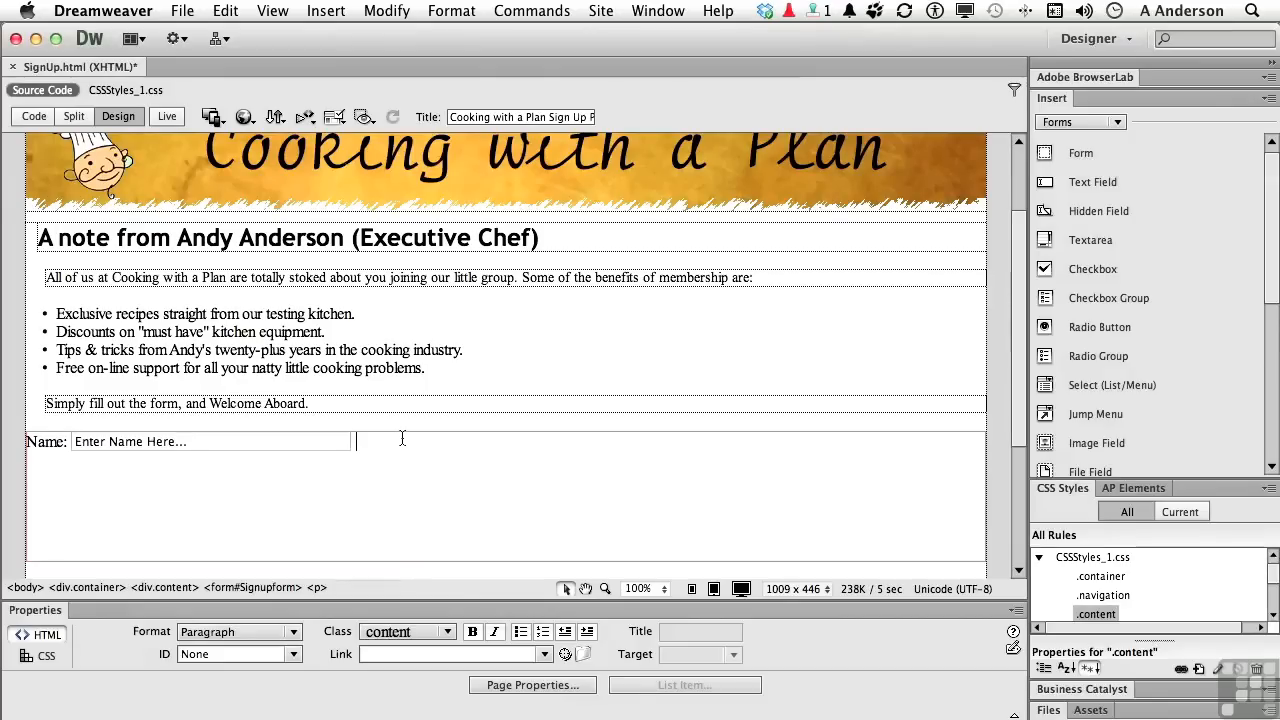
pyautogui.moveTo(547, 383)
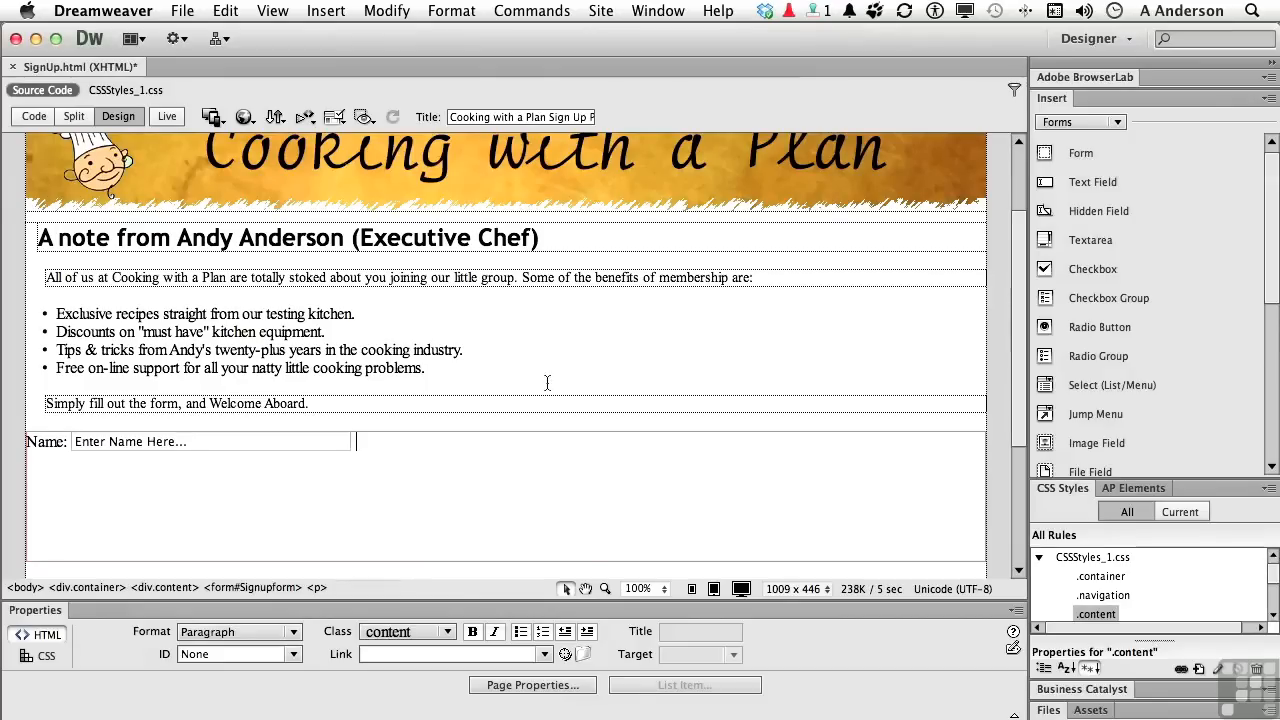
pyautogui.moveTo(1092, 182)
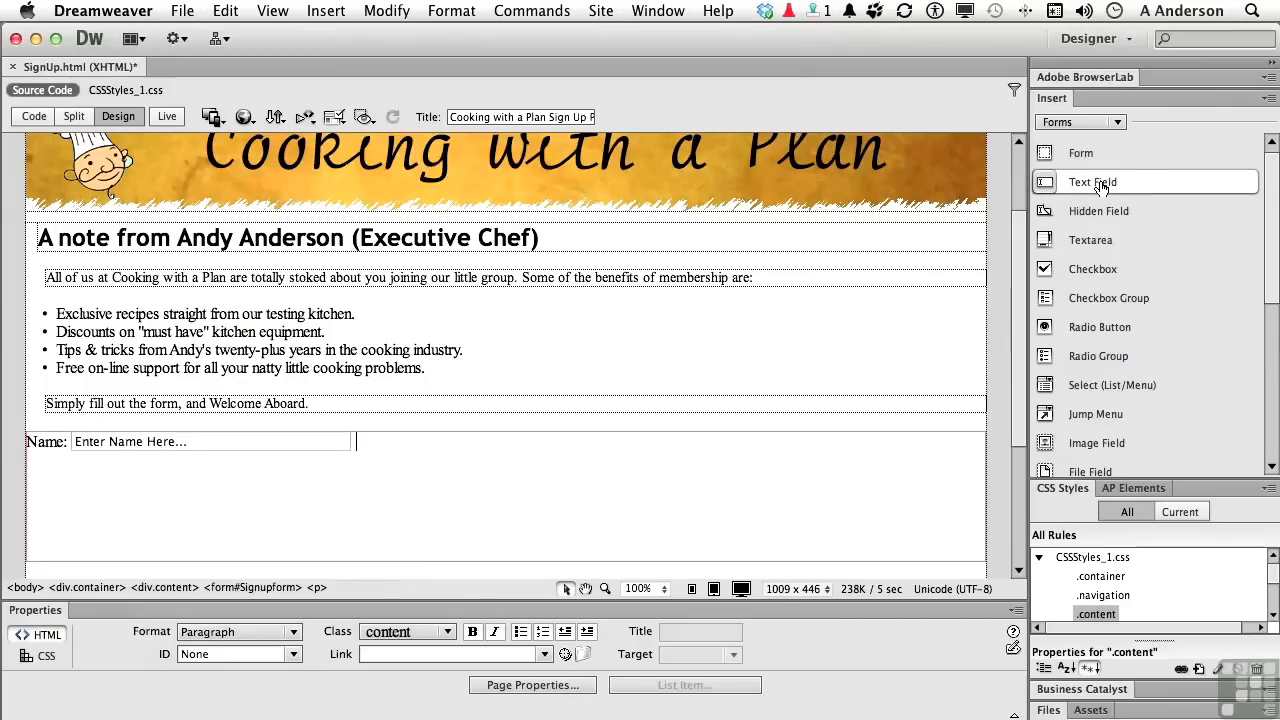
# - Insert a text field with ID 'address' and label 'Address:' after the Name field
pyautogui.click(1092, 182)
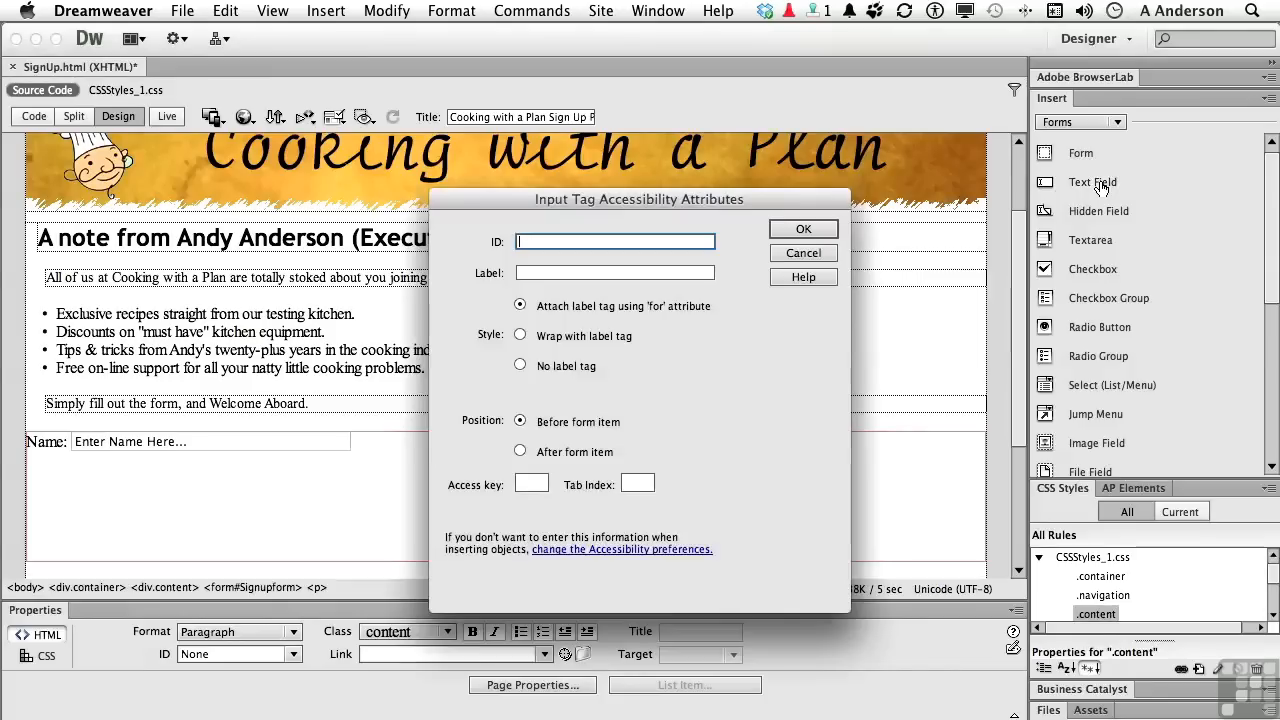
pyautogui.write('address')
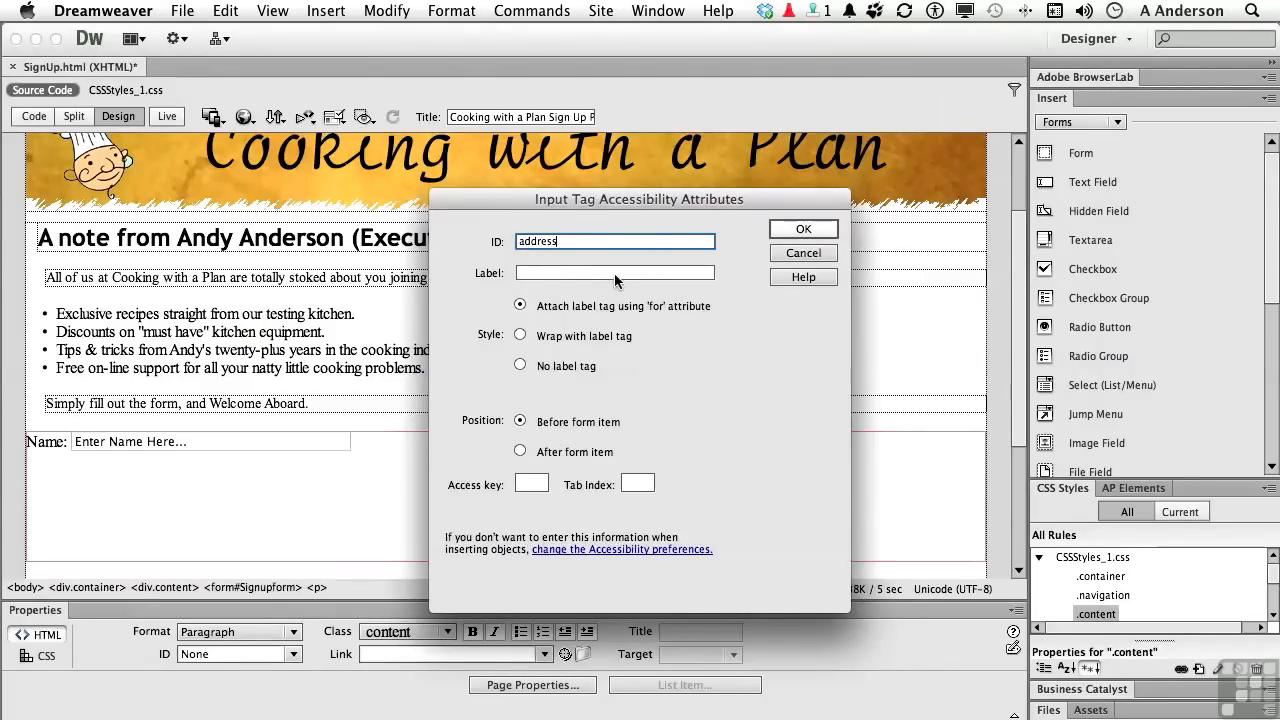
pyautogui.write('Address:')
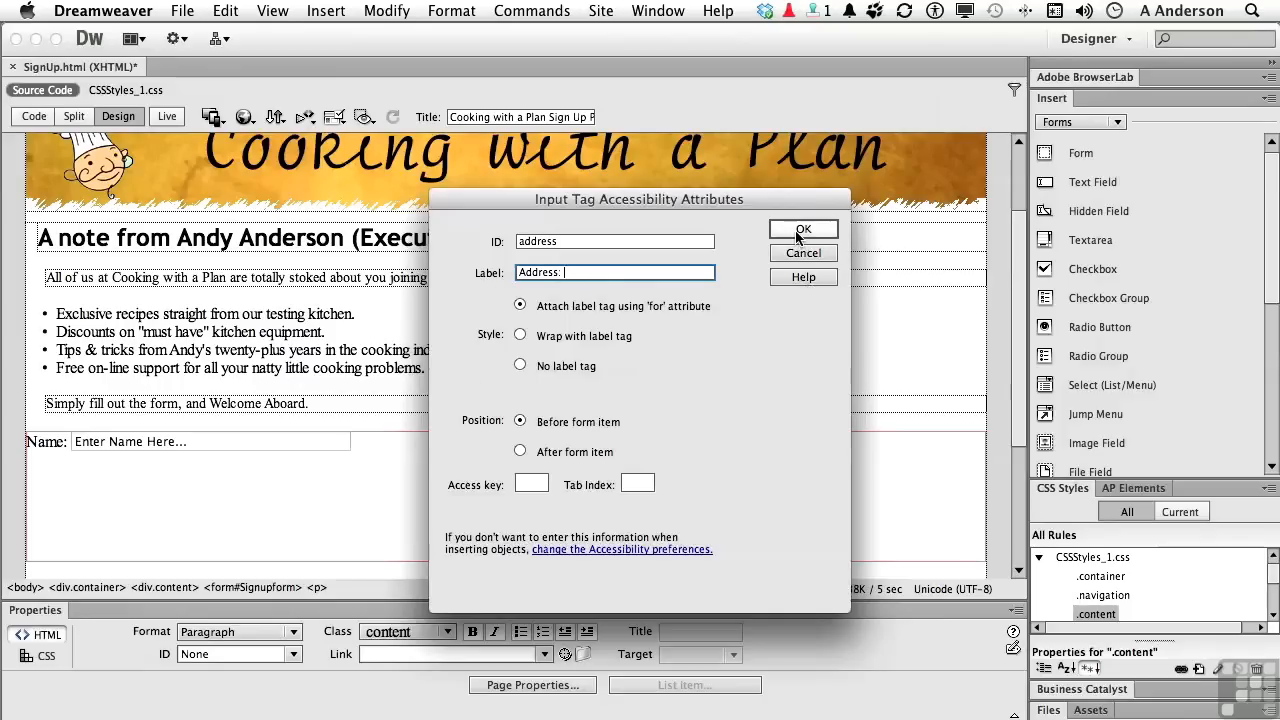
pyautogui.click(803, 229)
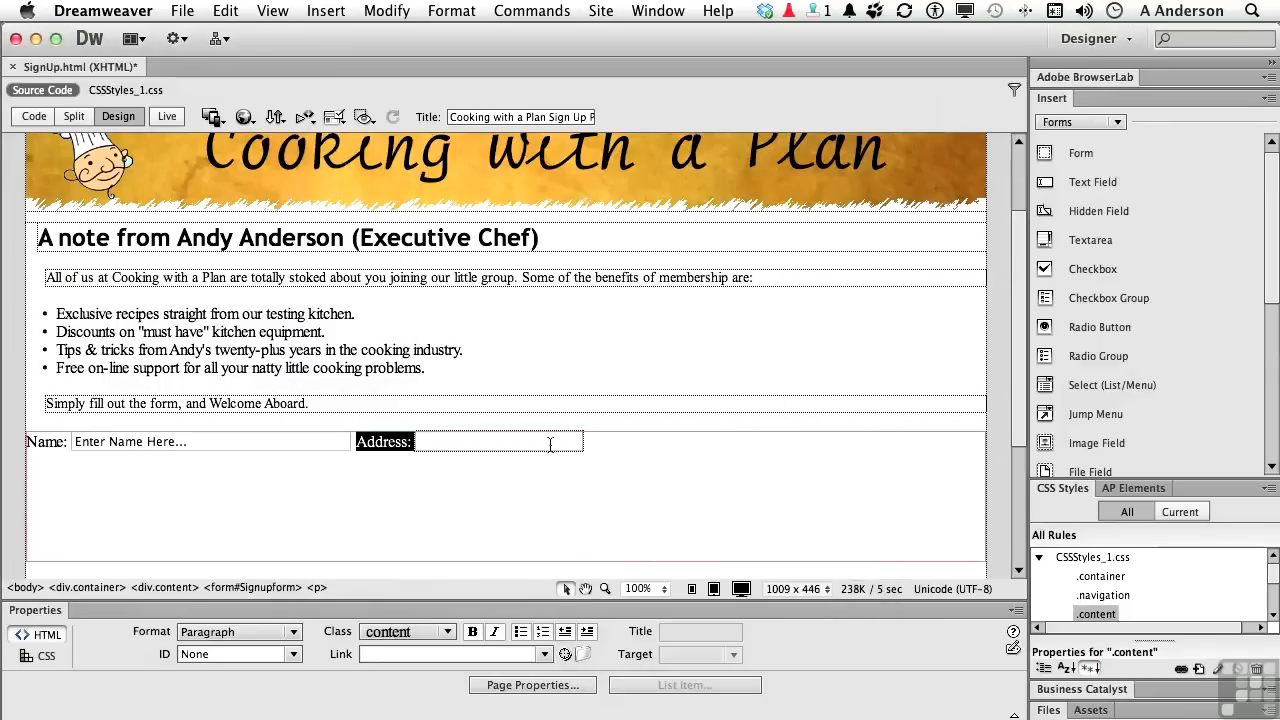
# - Set the Address field's Char width to 40
pyautogui.click(498, 441)
pyautogui.write('40')
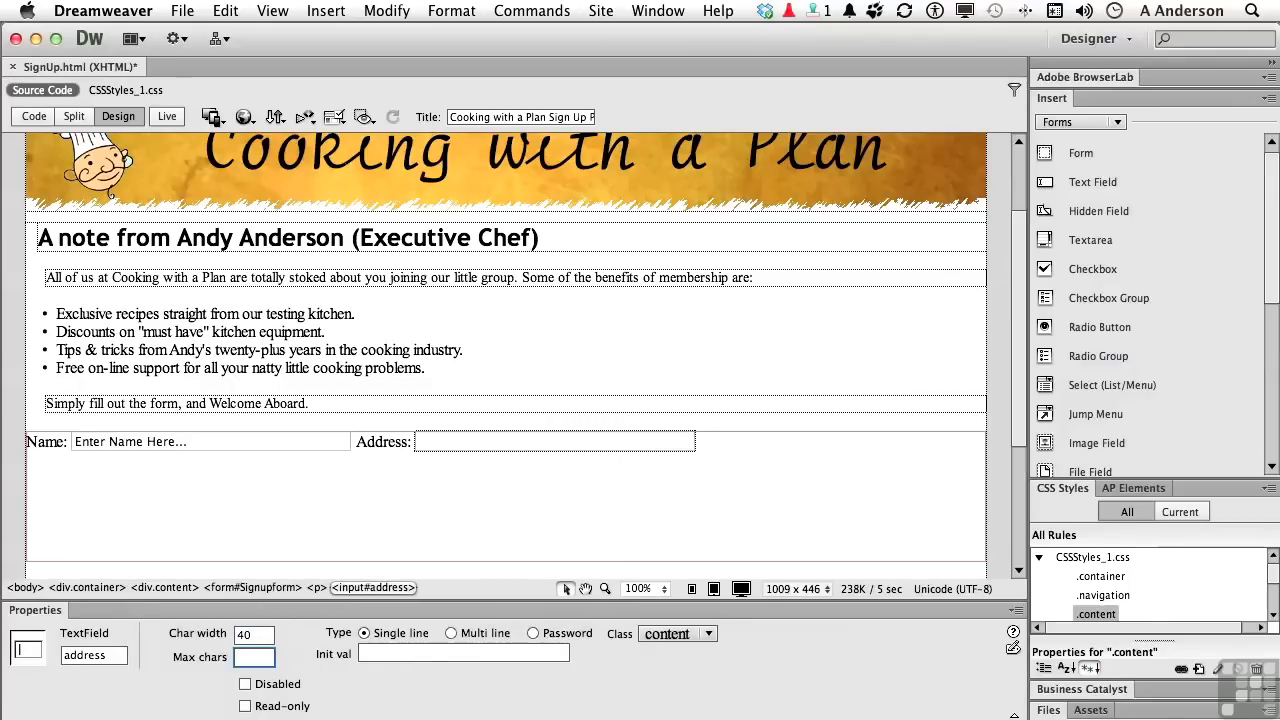
pyautogui.click(727, 441)
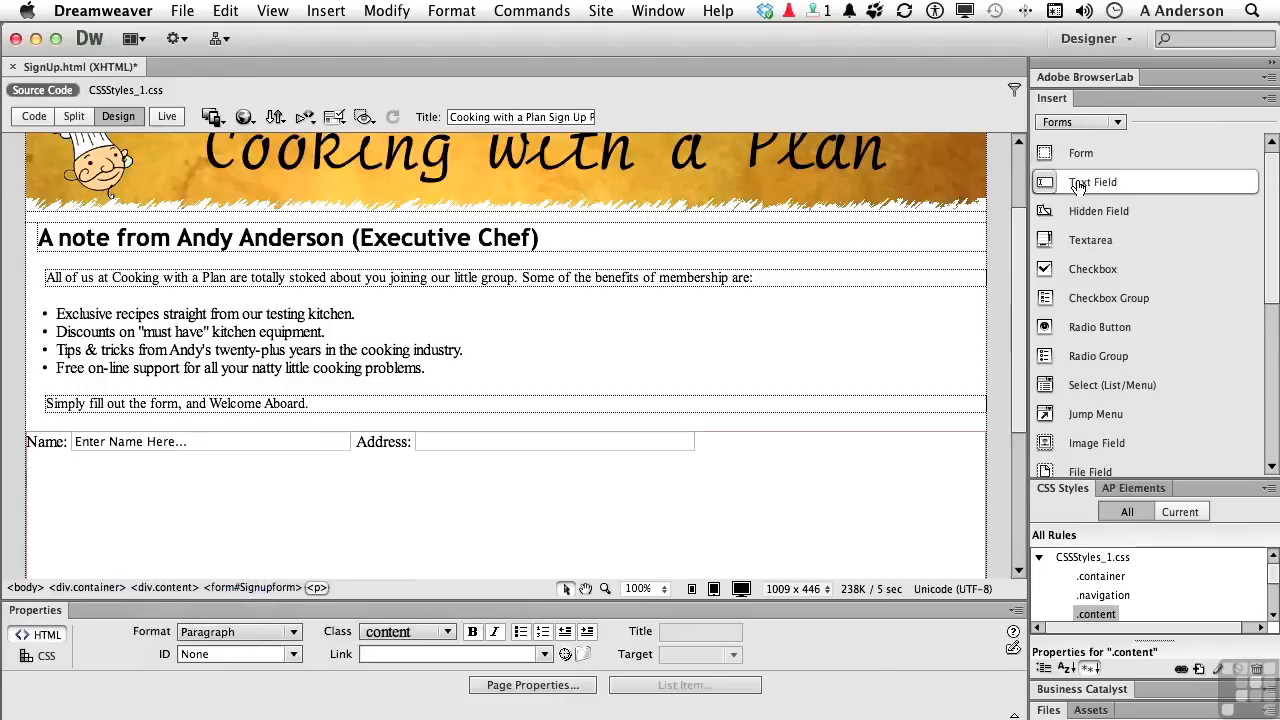
# - Insert a City text field labeled 'City:' on a new line and select it
pyautogui.click(1093, 182)
pyautogui.write('city')
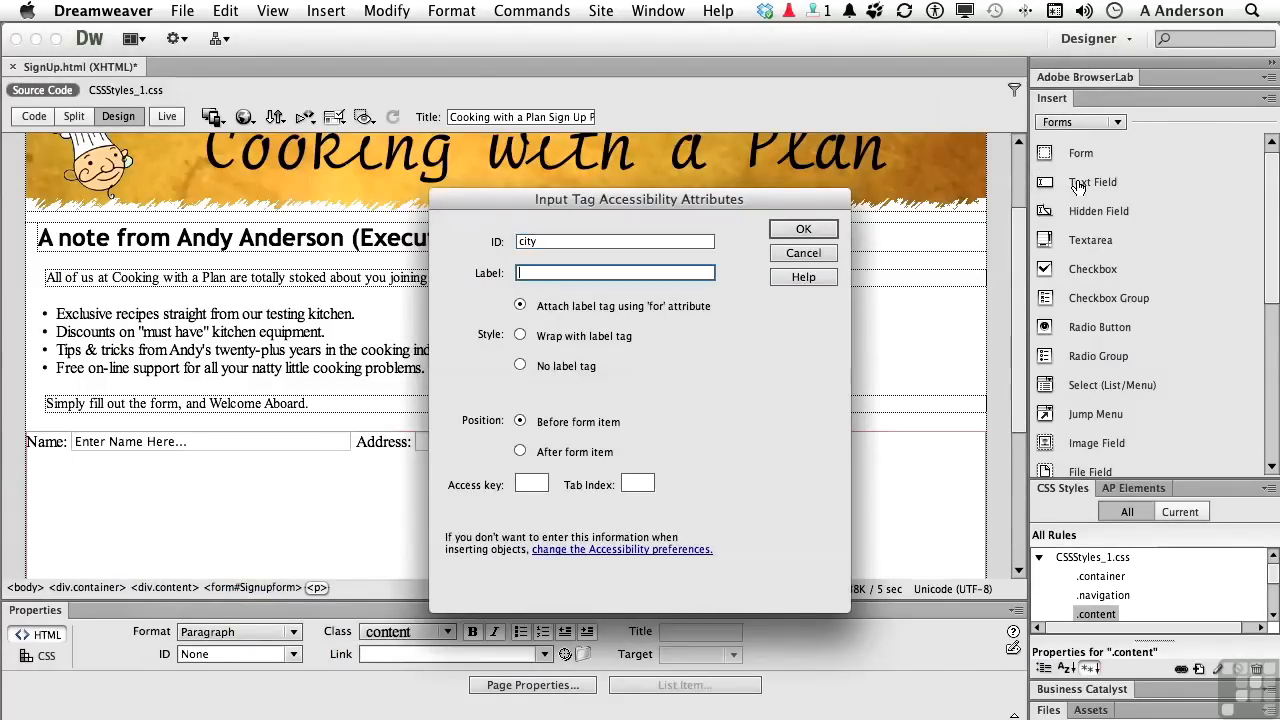
pyautogui.write('C')
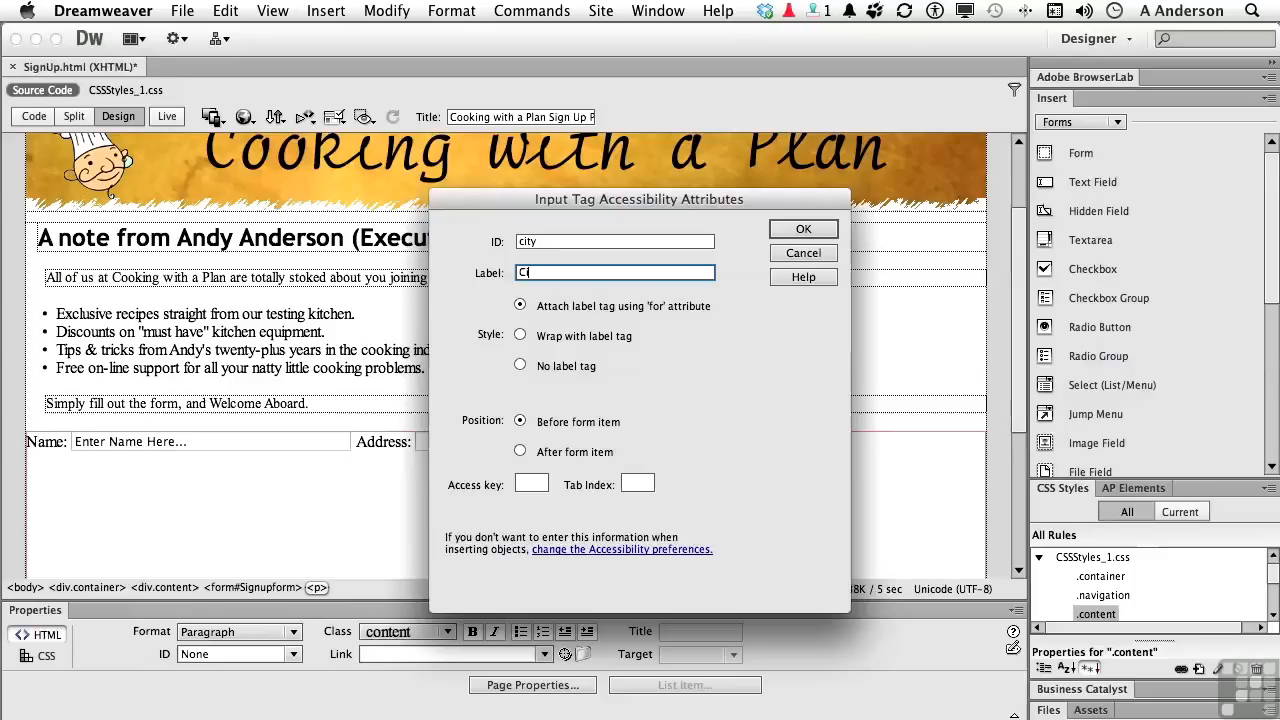
pyautogui.write('ity:')
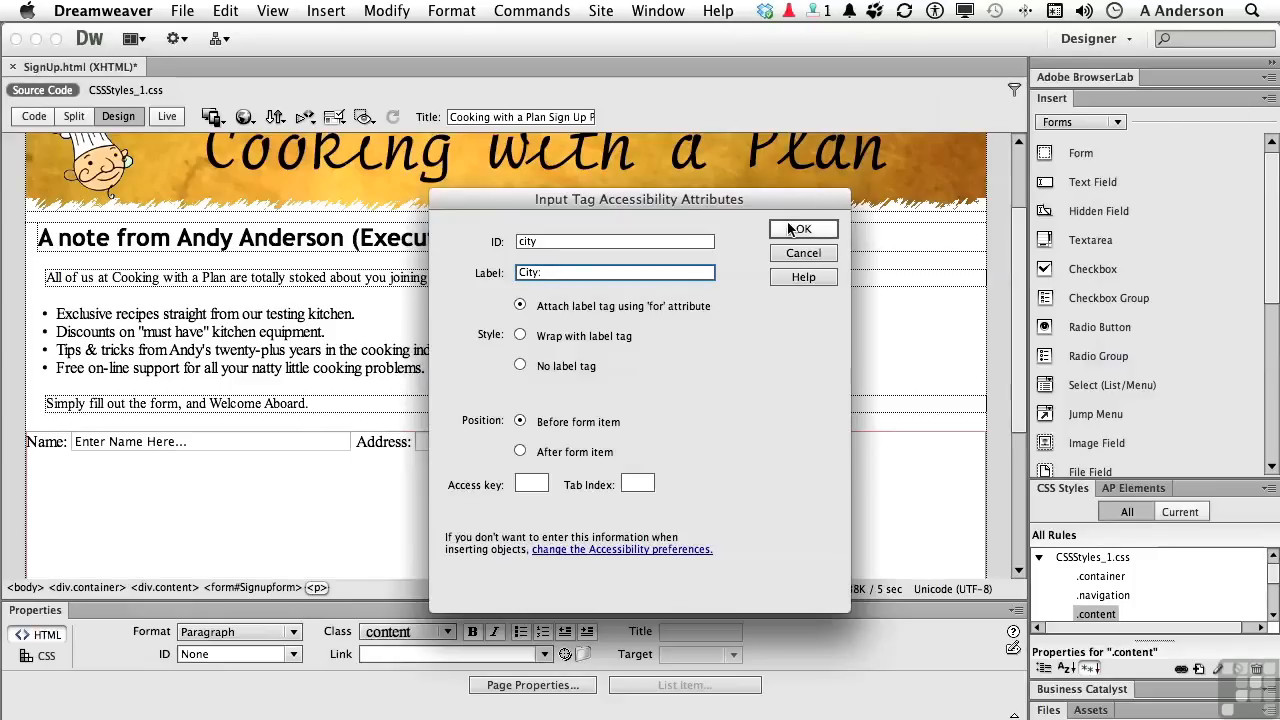
pyautogui.click(803, 229)
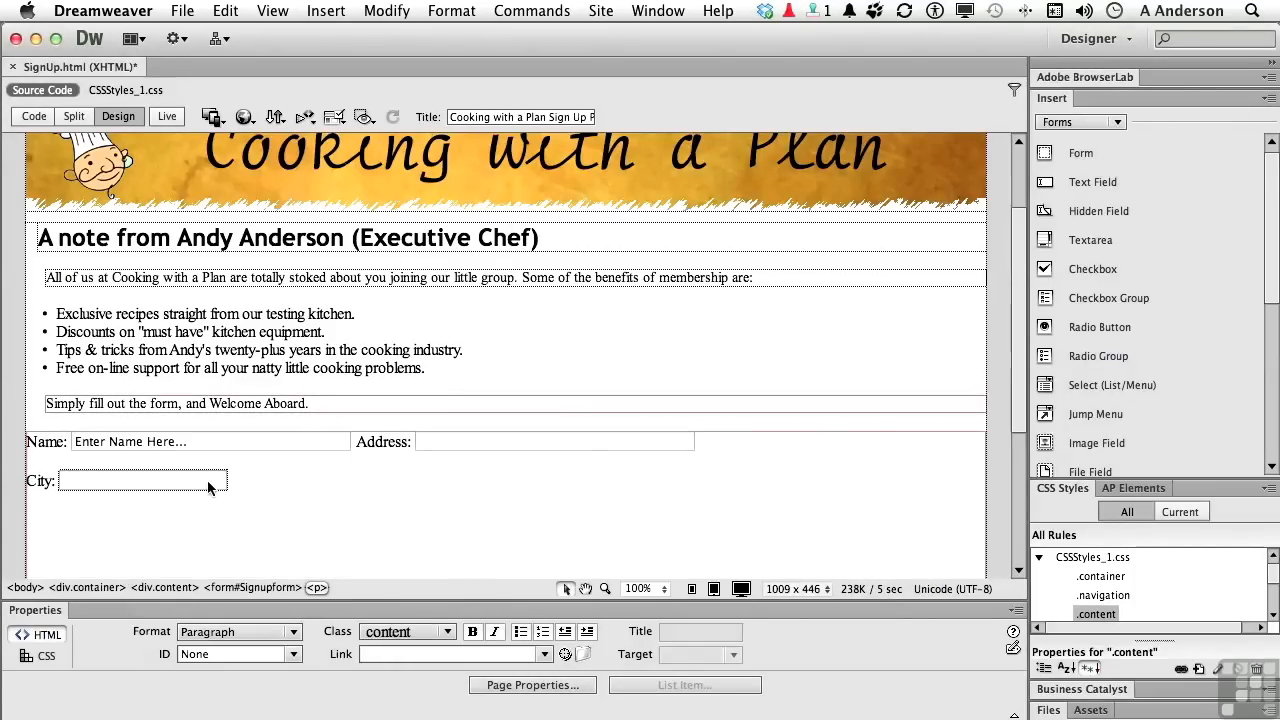
pyautogui.click(142, 480)
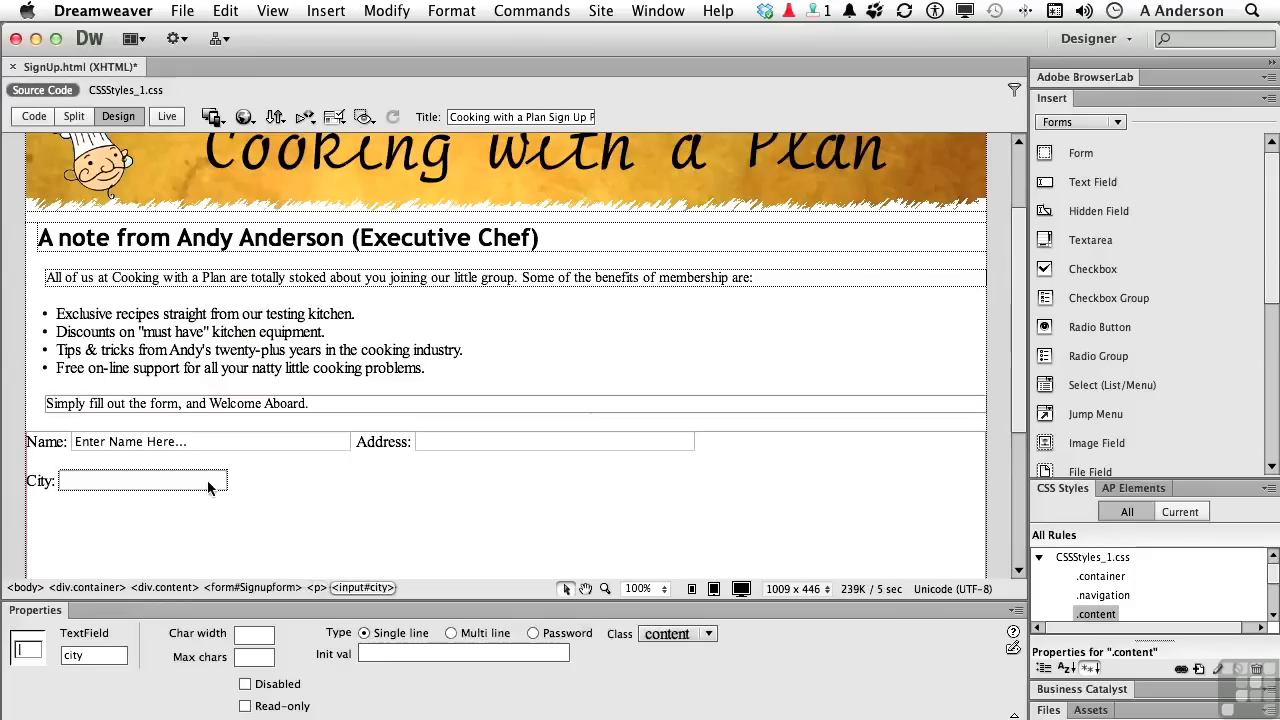
pyautogui.moveTo(253, 638)
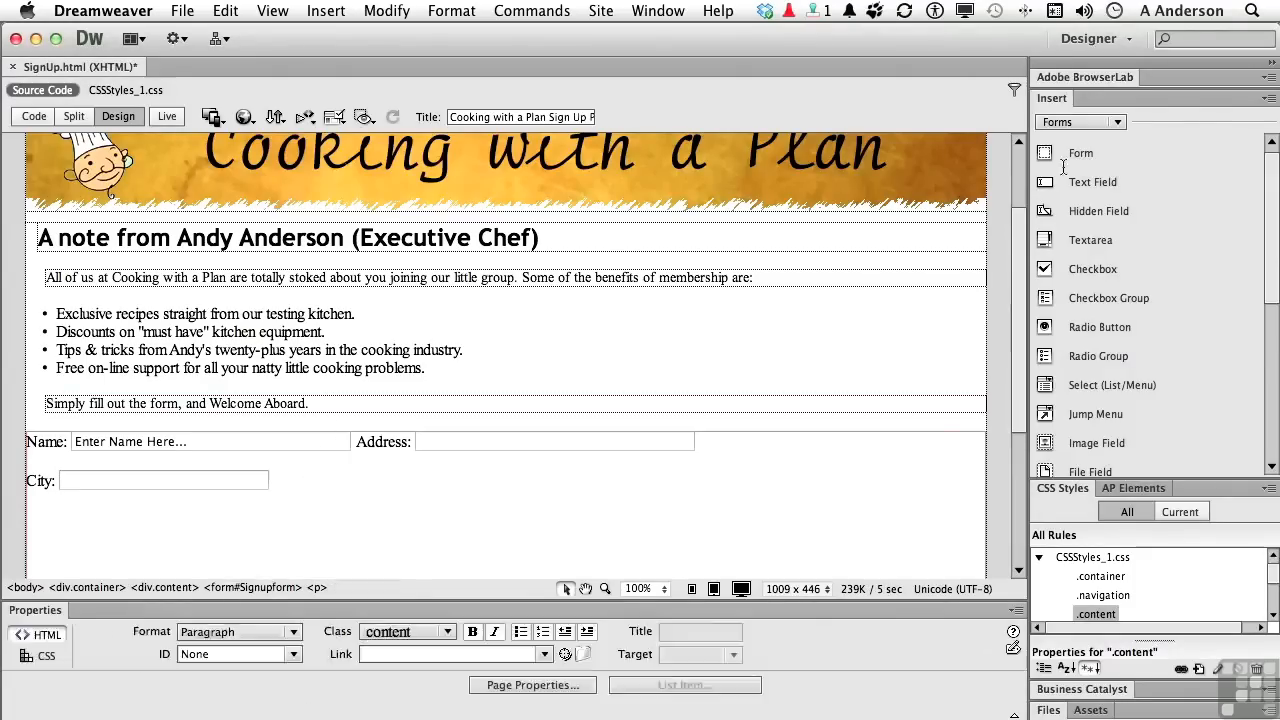
# - Insert a text field with ID 'state' and label 'State:' after City
pyautogui.click(1092, 182)
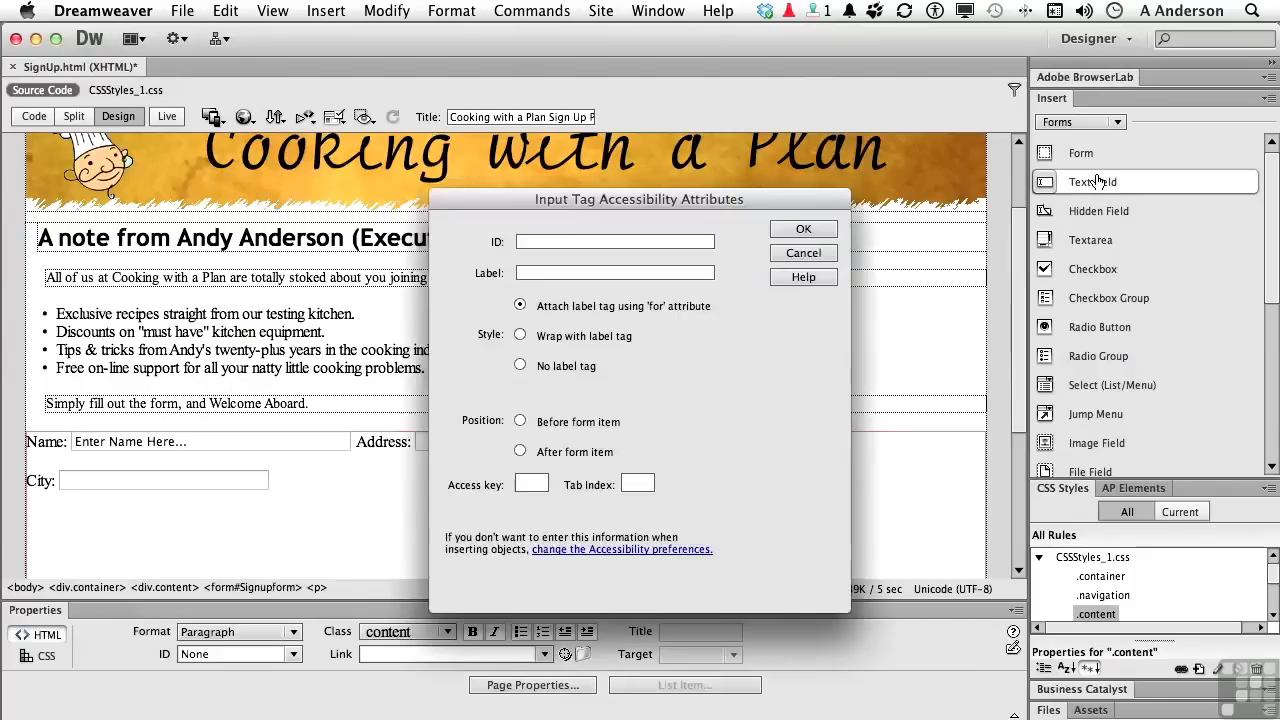
pyautogui.write('state')
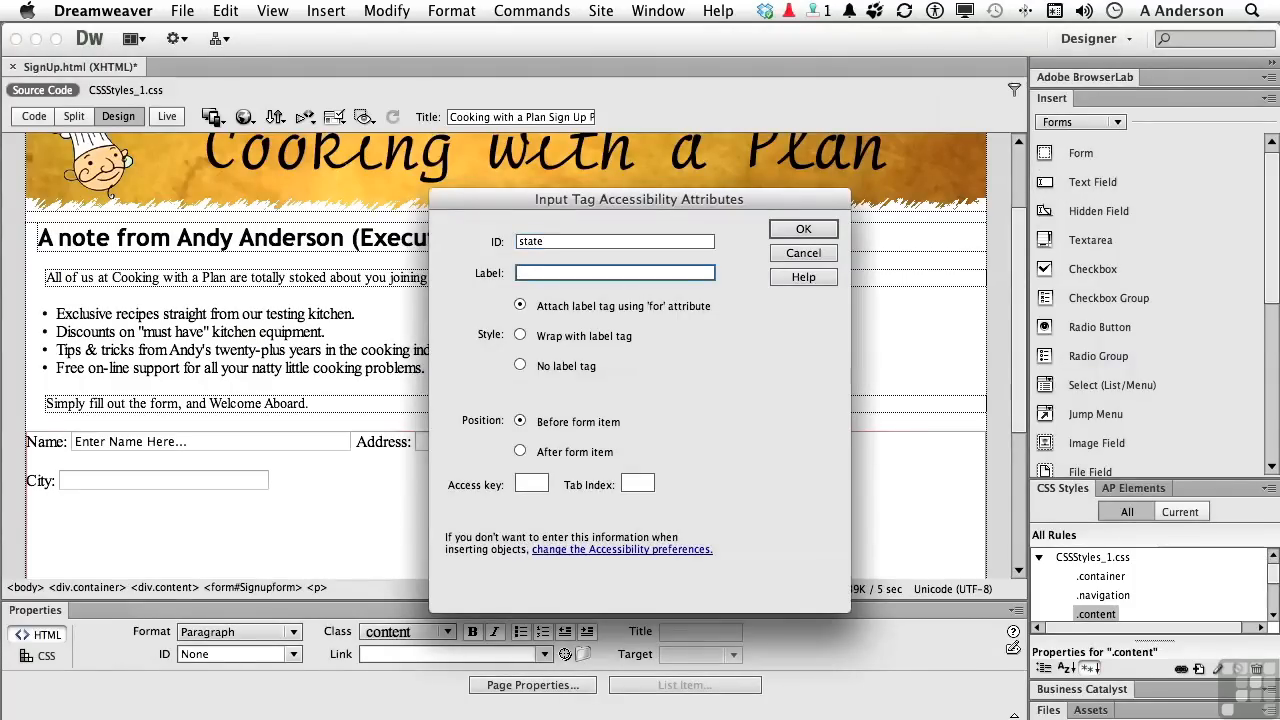
pyautogui.write('State:')
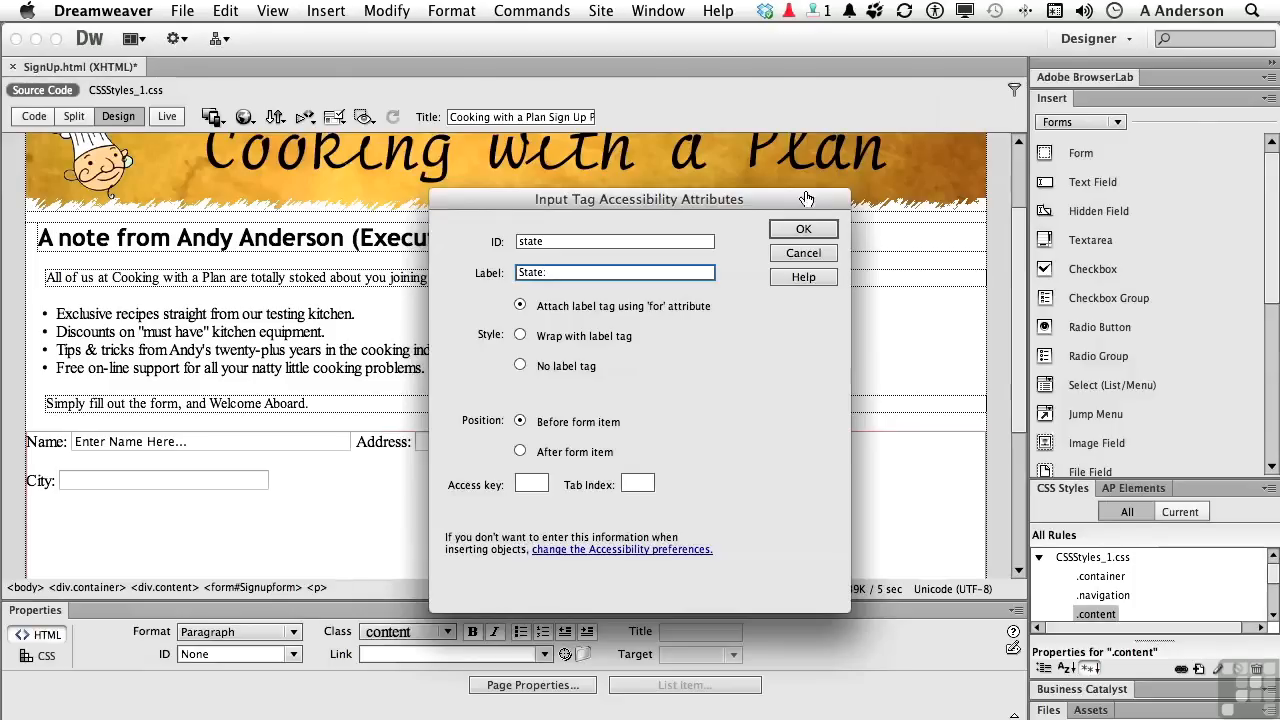
pyautogui.click(803, 229)
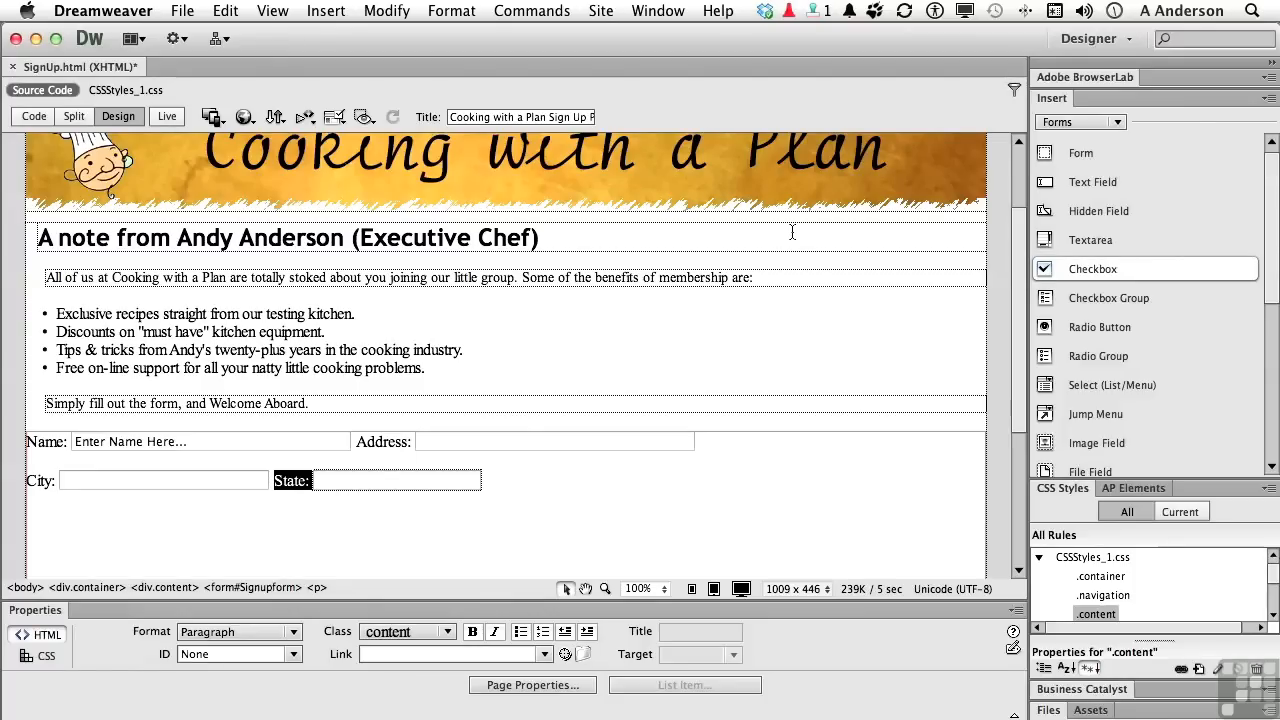
pyautogui.moveTo(357, 488)
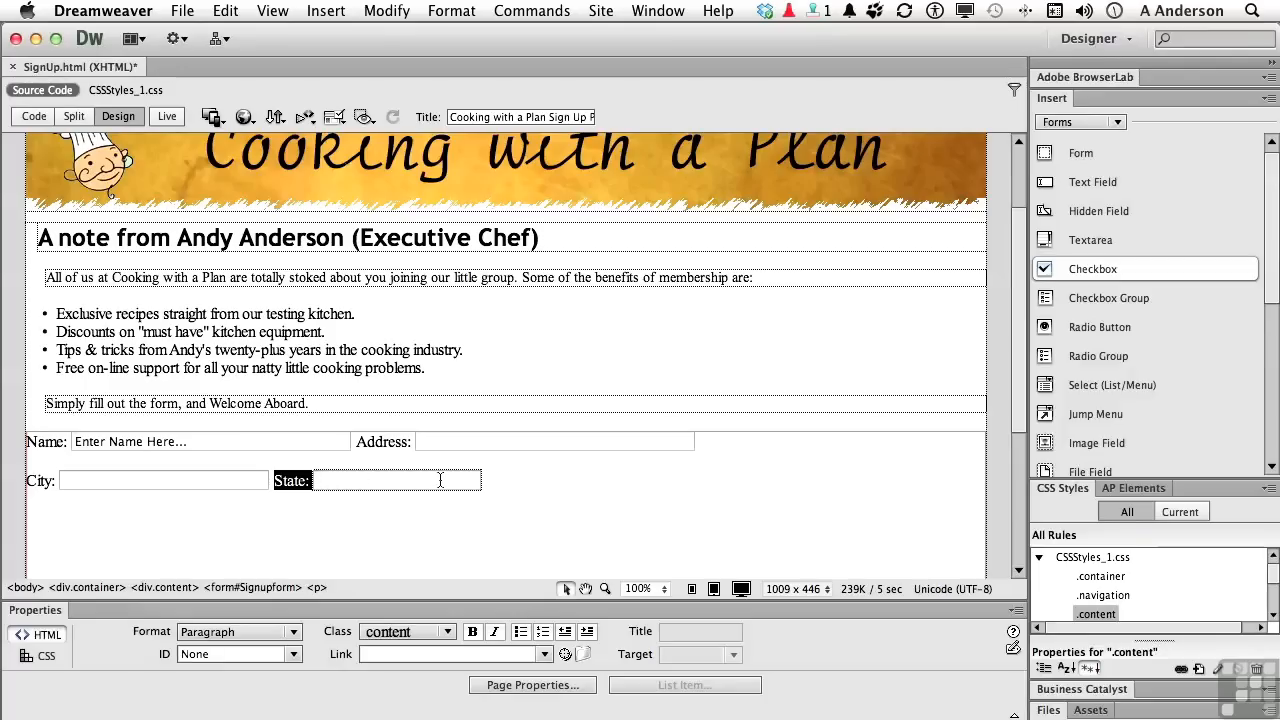
# - Set the State field's Char width and Max chars both to 2
pyautogui.click(397, 480)
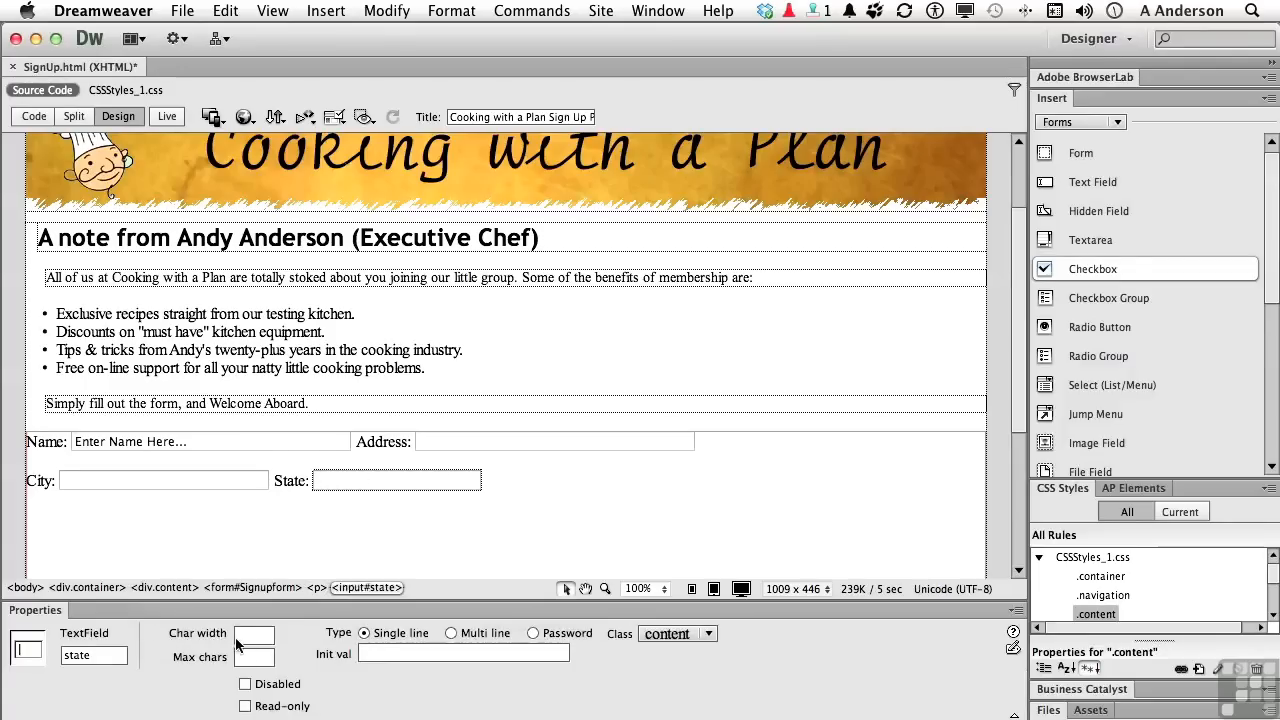
pyautogui.click(254, 634)
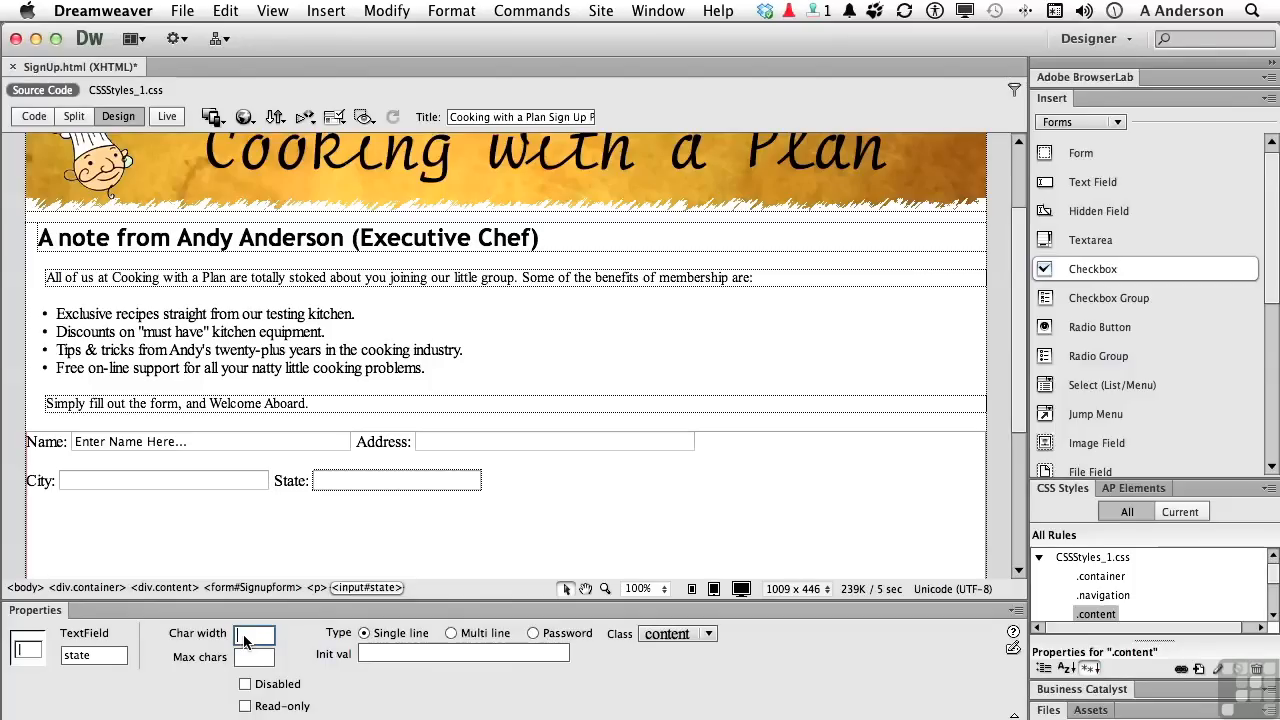
pyautogui.write('2')
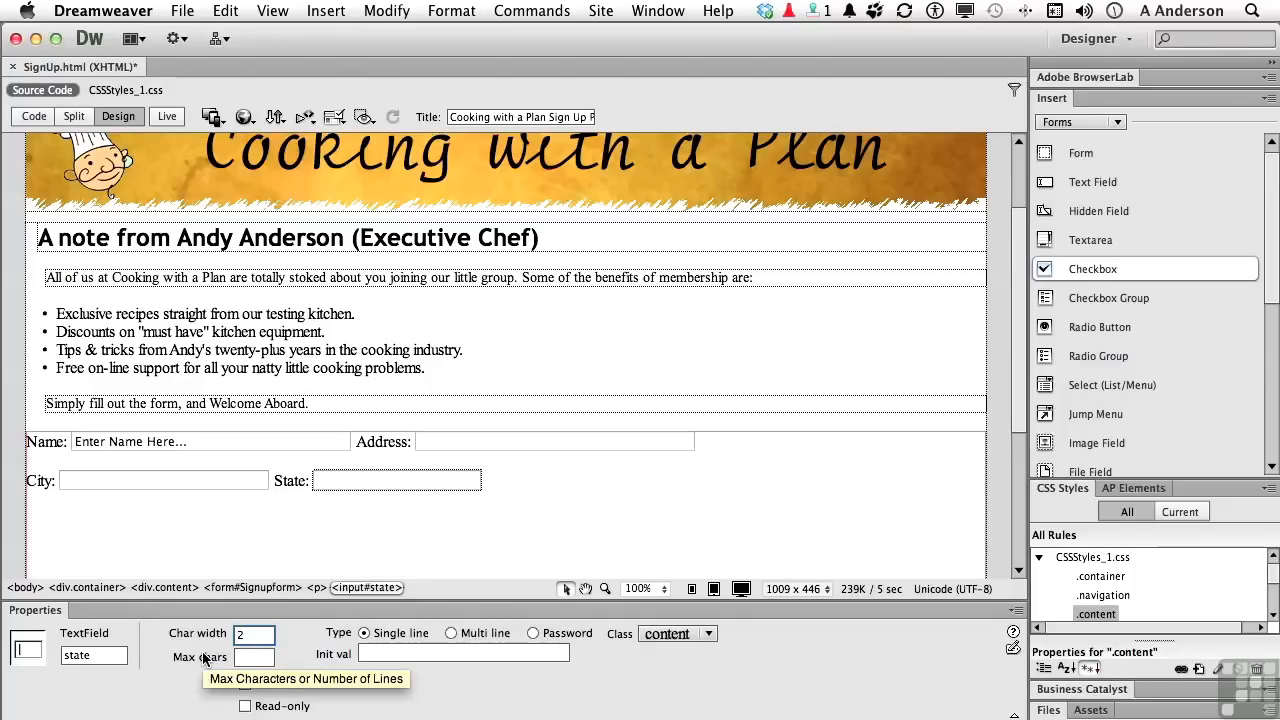
pyautogui.write('2')
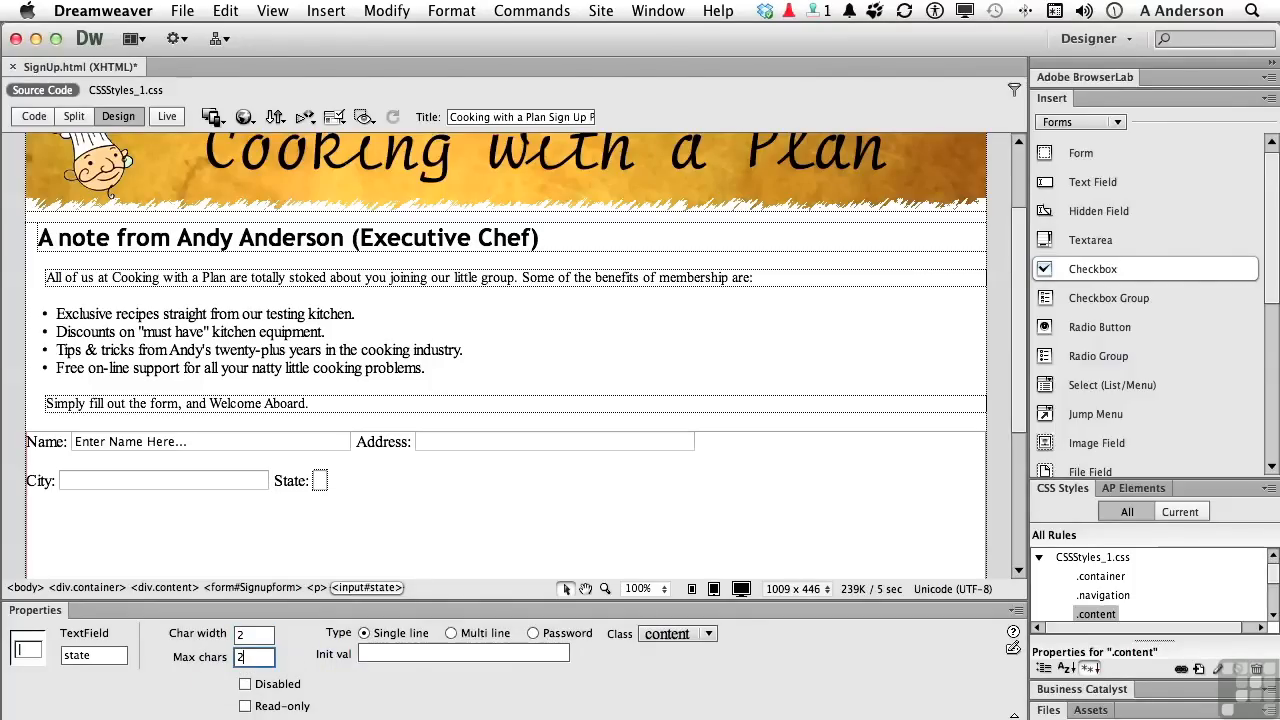
pyautogui.click(333, 480)
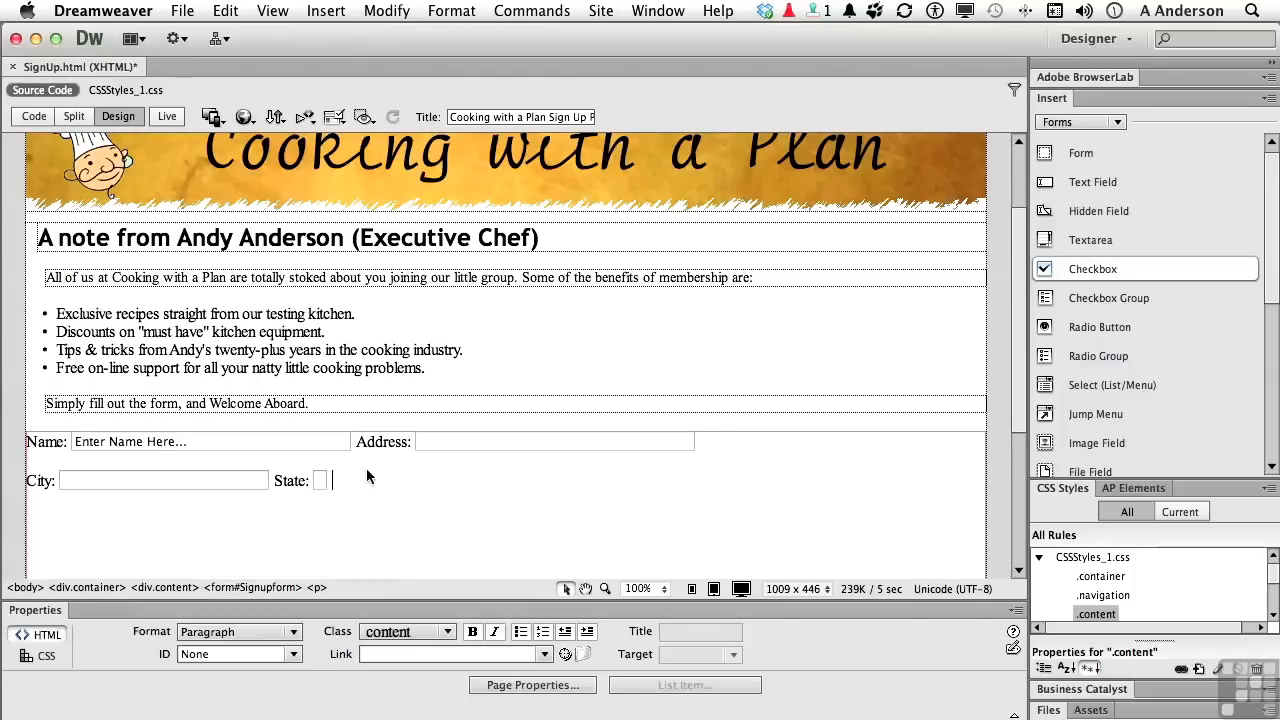
pyautogui.moveTo(1092, 181)
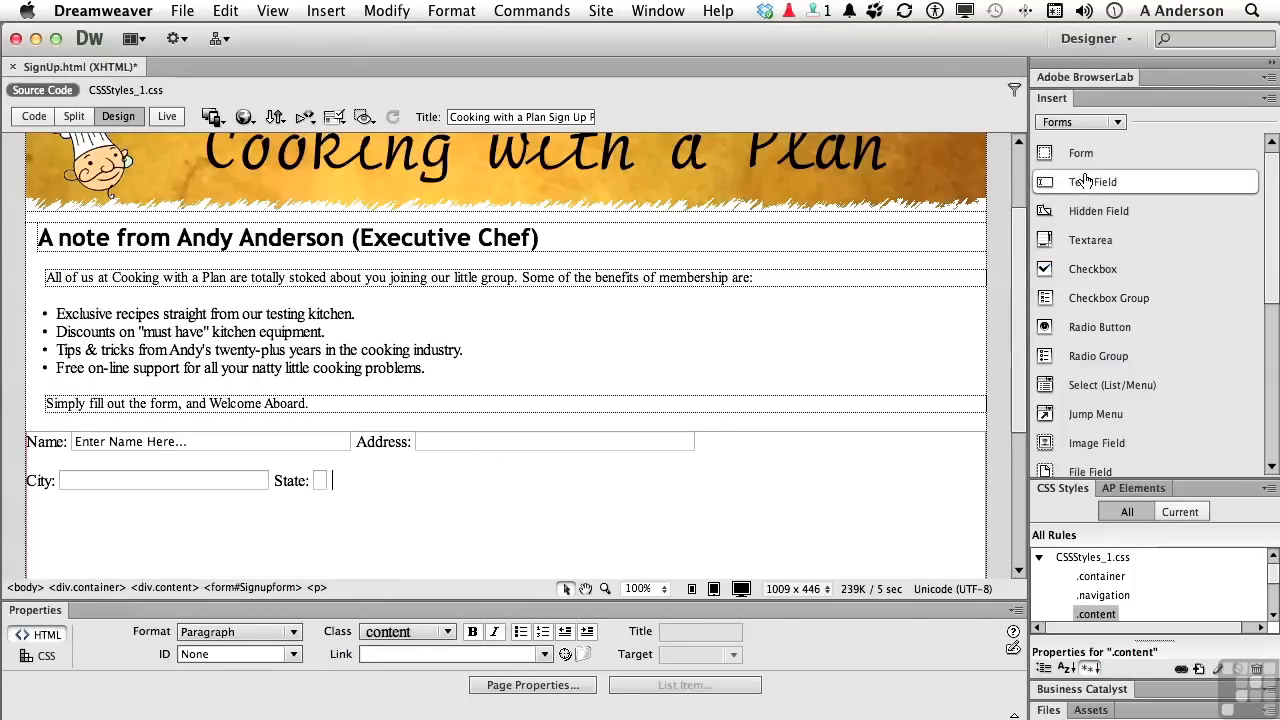
# - Insert a text field with ID 'zipcode' and label 'Zip Code:' after State
pyautogui.click(1096, 181)
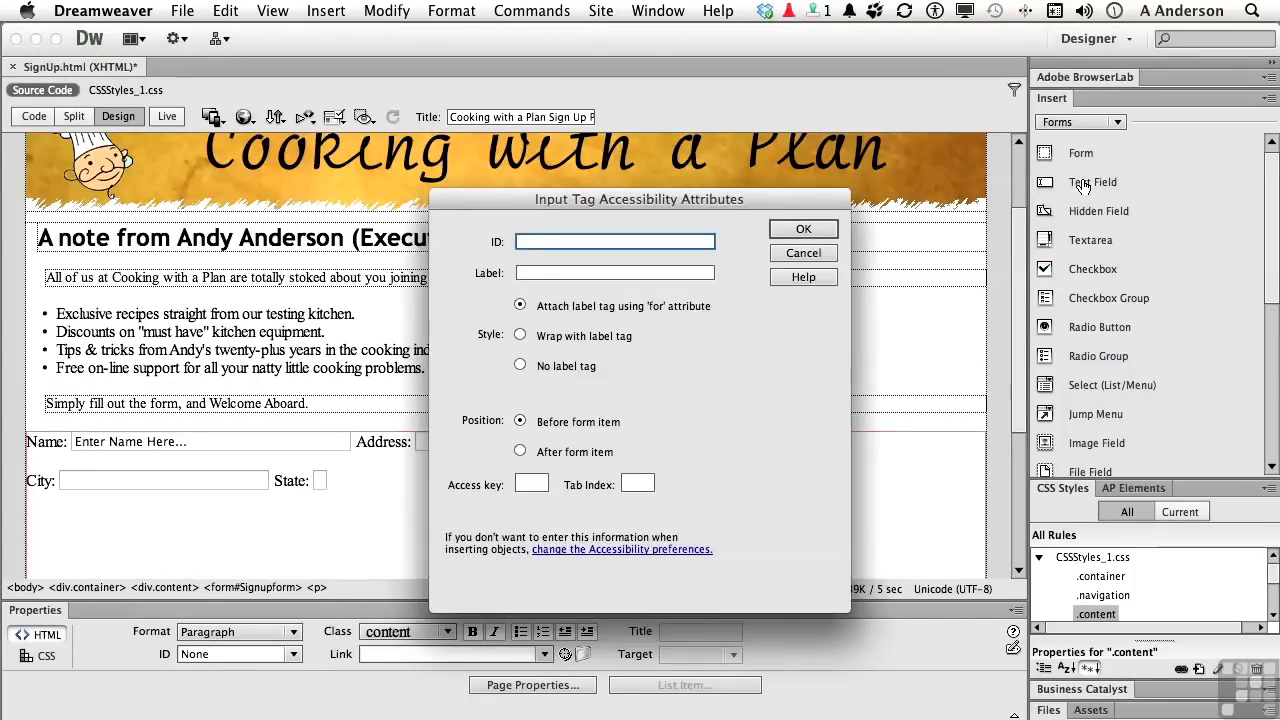
pyautogui.write('zipcode')
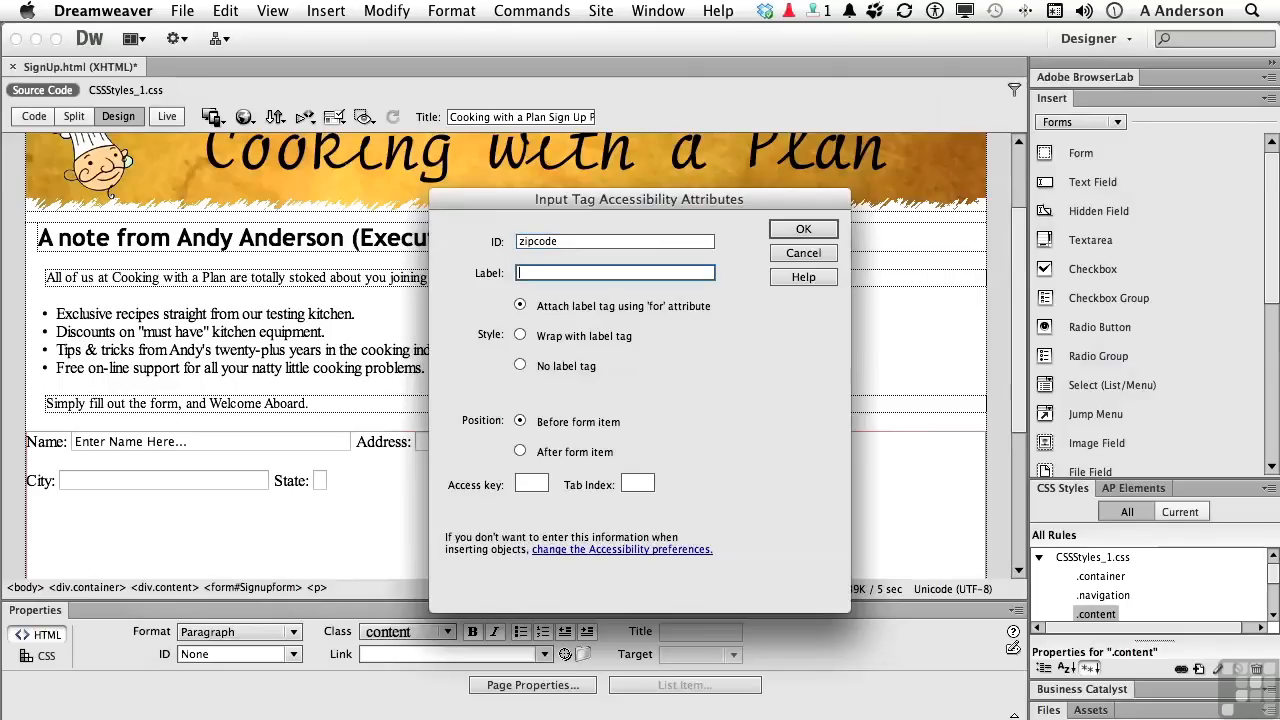
pyautogui.write('Zip Code:')
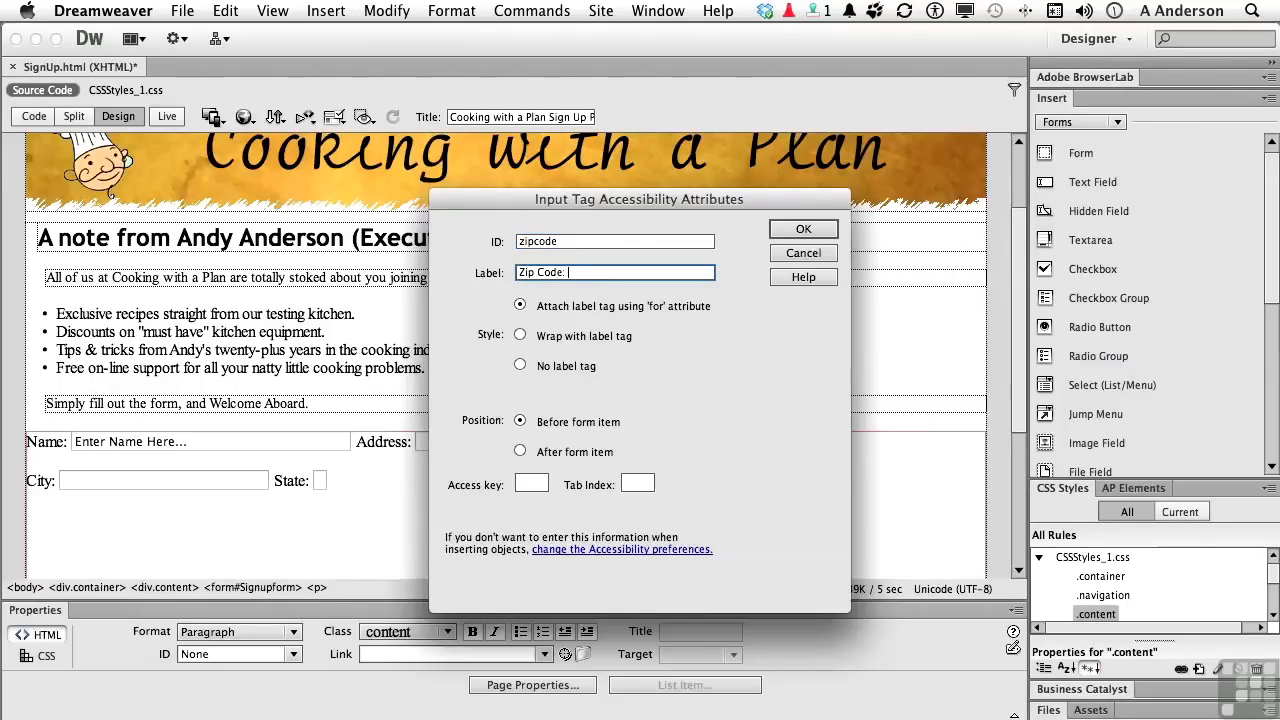
pyautogui.click(803, 229)
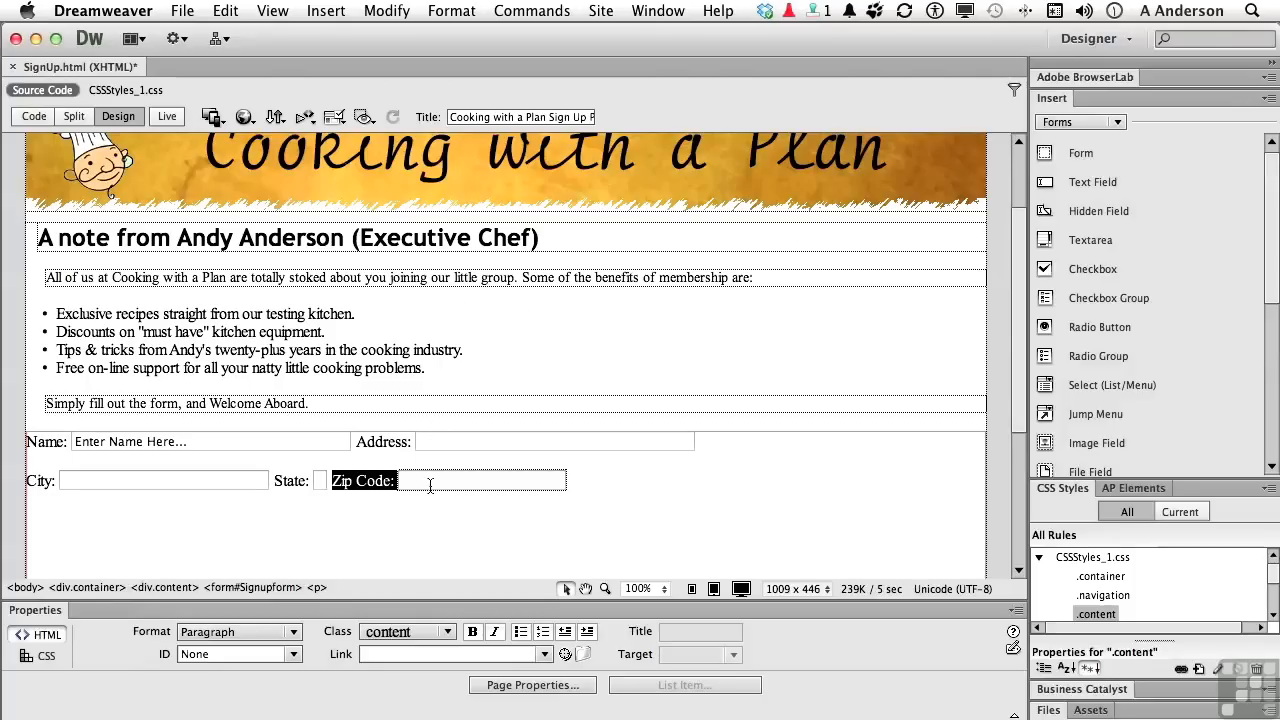
# - Set the Zip Code field's character width to 10
pyautogui.click(480, 480)
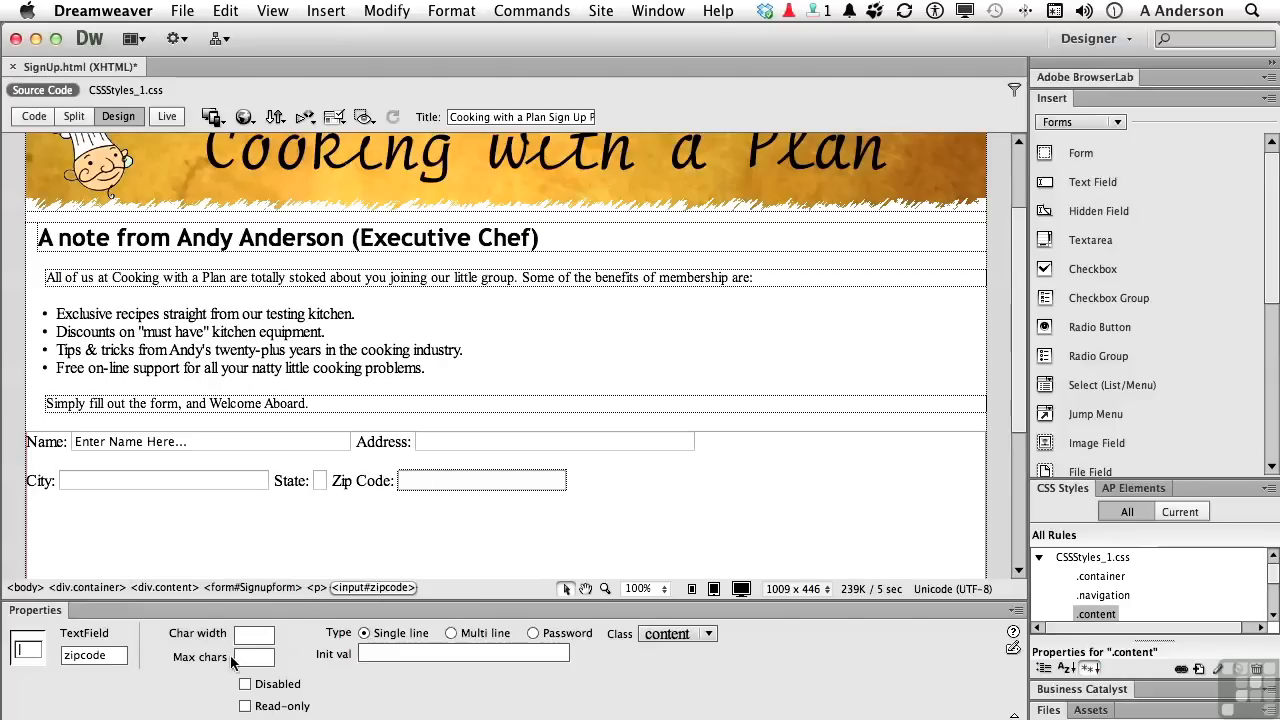
pyautogui.write('10')
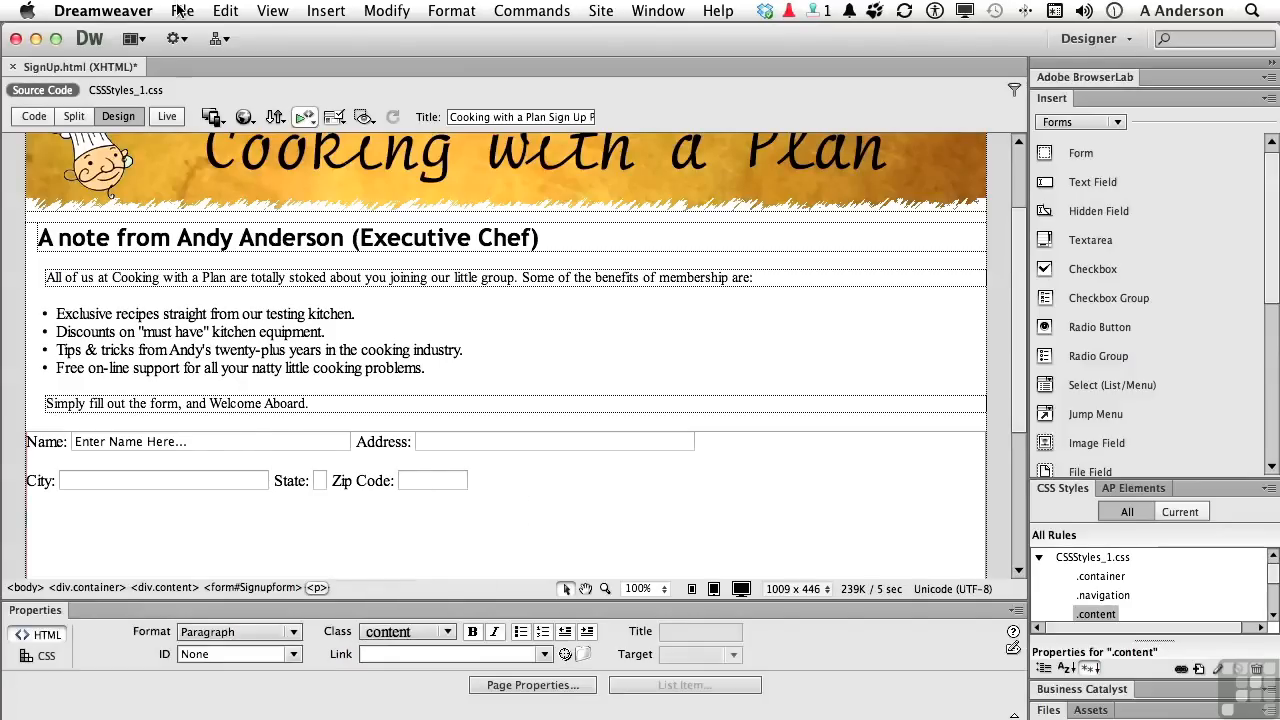
# - Save SignUp.html from the File menu
pyautogui.click(182, 11)
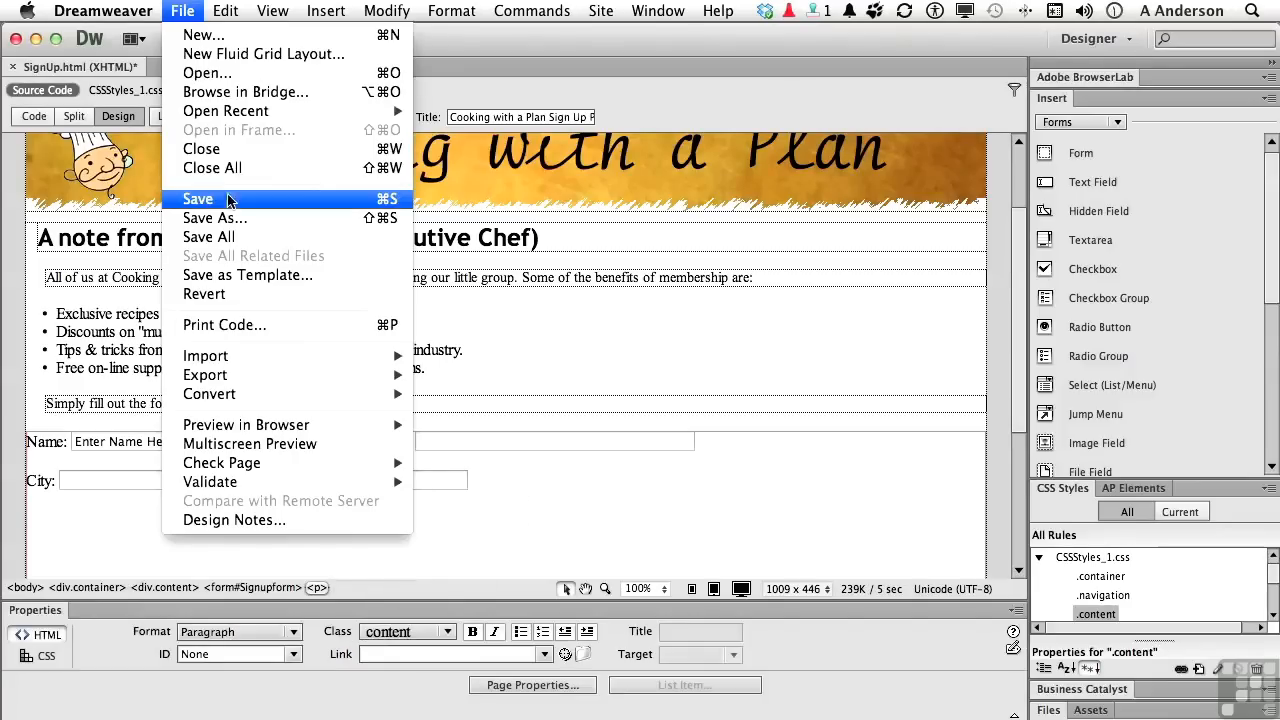
pyautogui.click(197, 198)
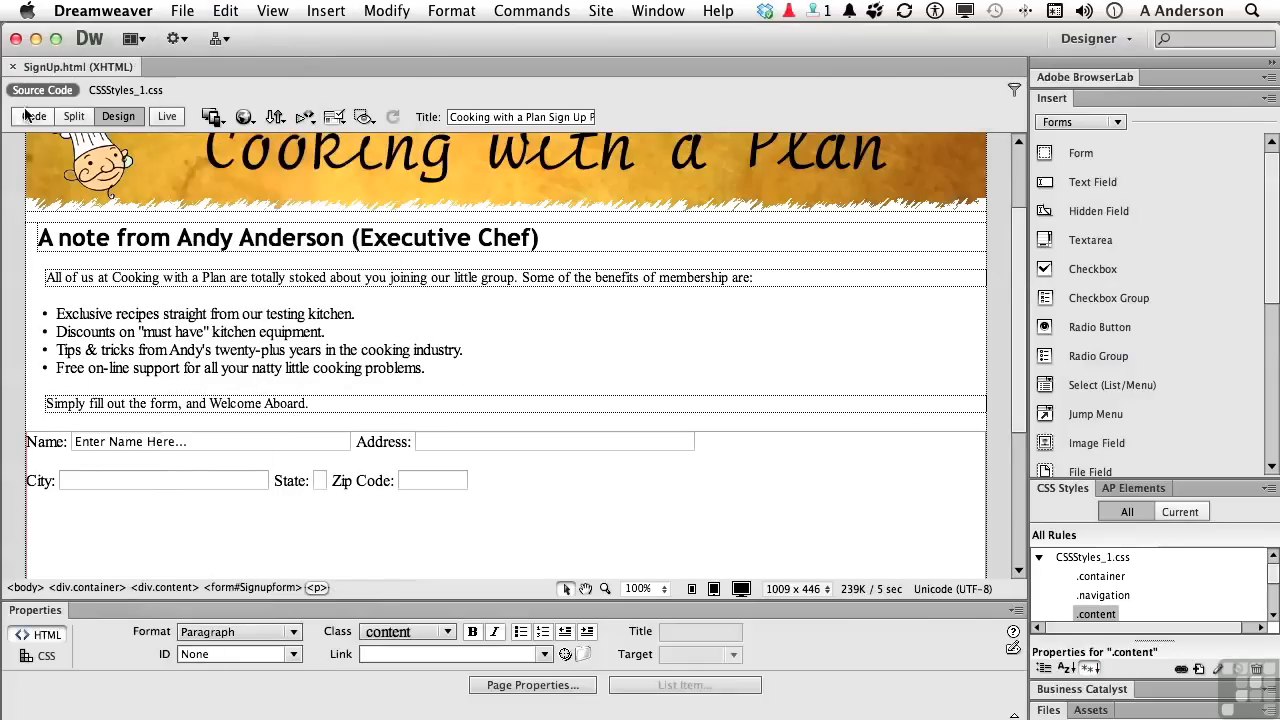